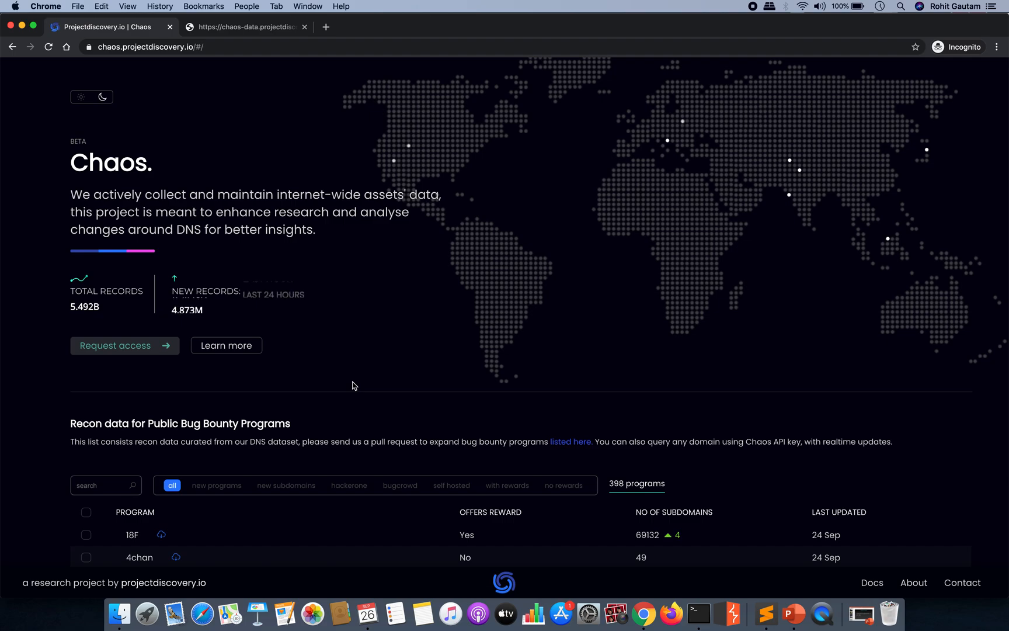
- Search in a new tab for 'github chaos client project discovery'
scroll(down, 3)
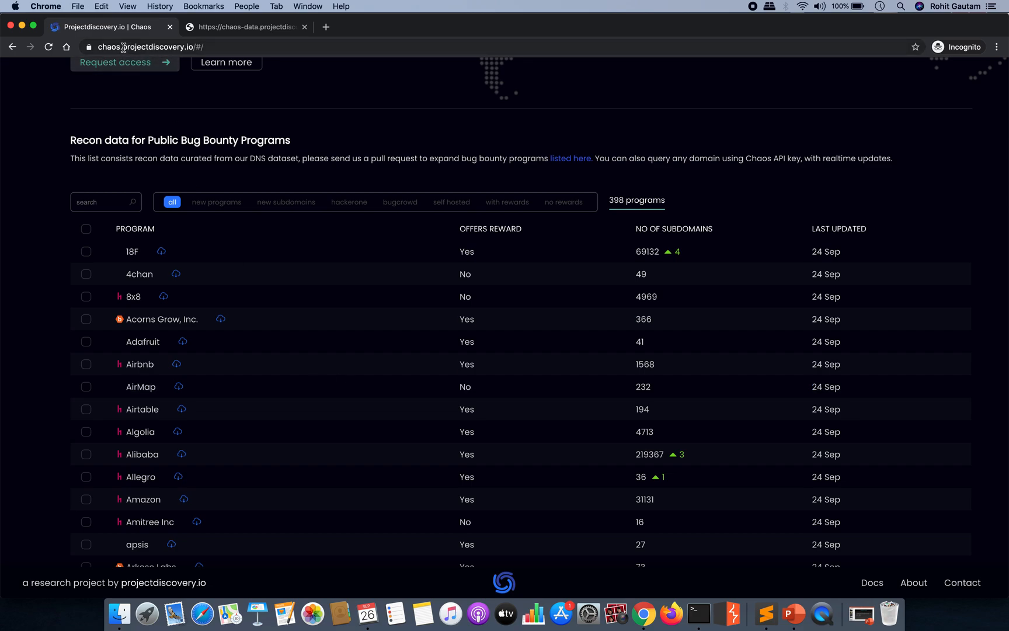
mouse_move(171, 397)
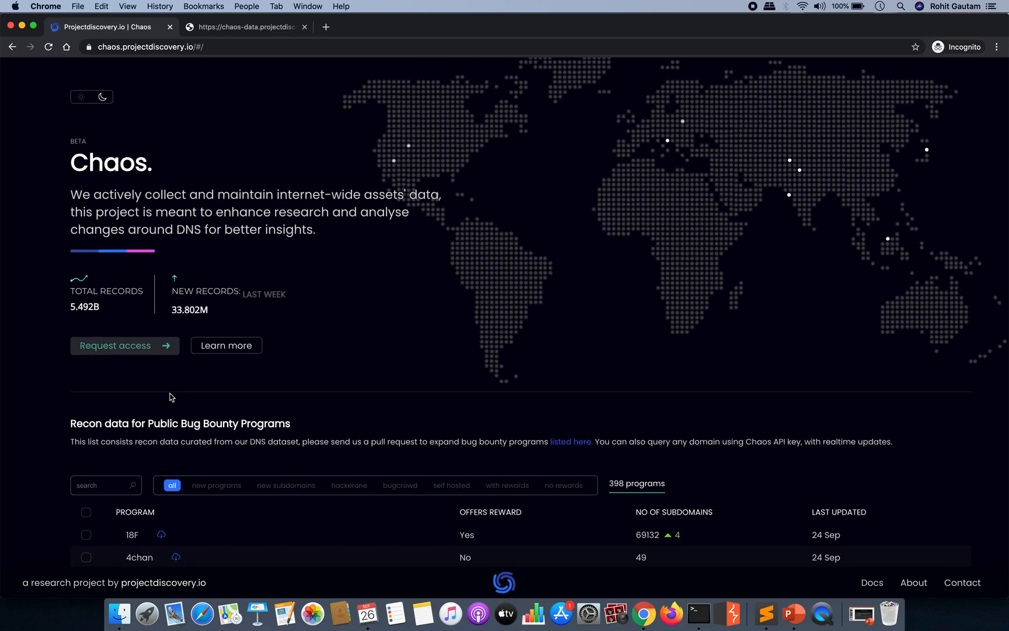
mouse_move(328, 366)
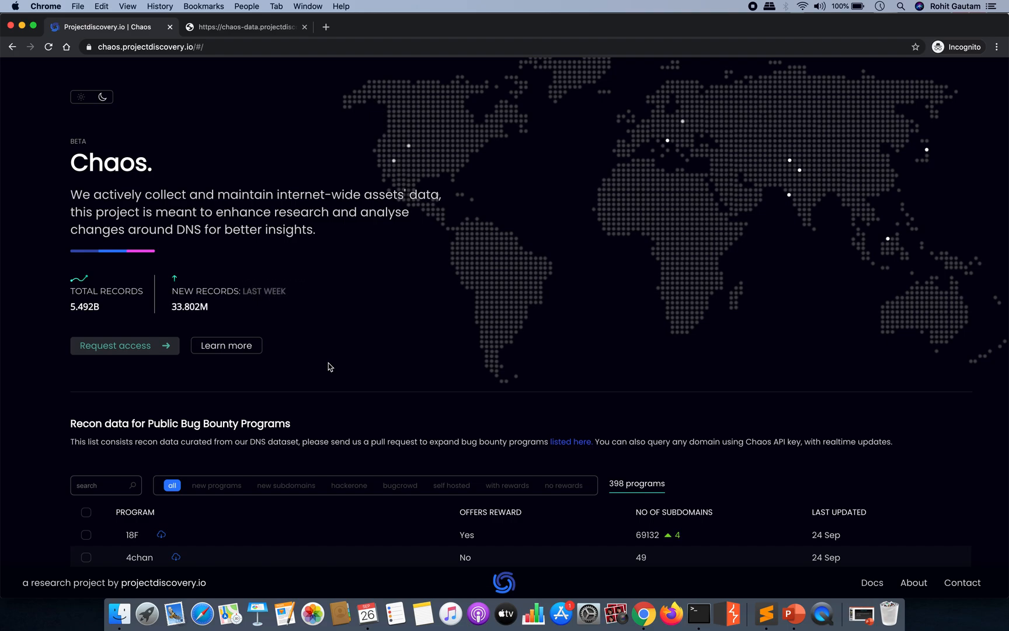
scroll(down, 3)
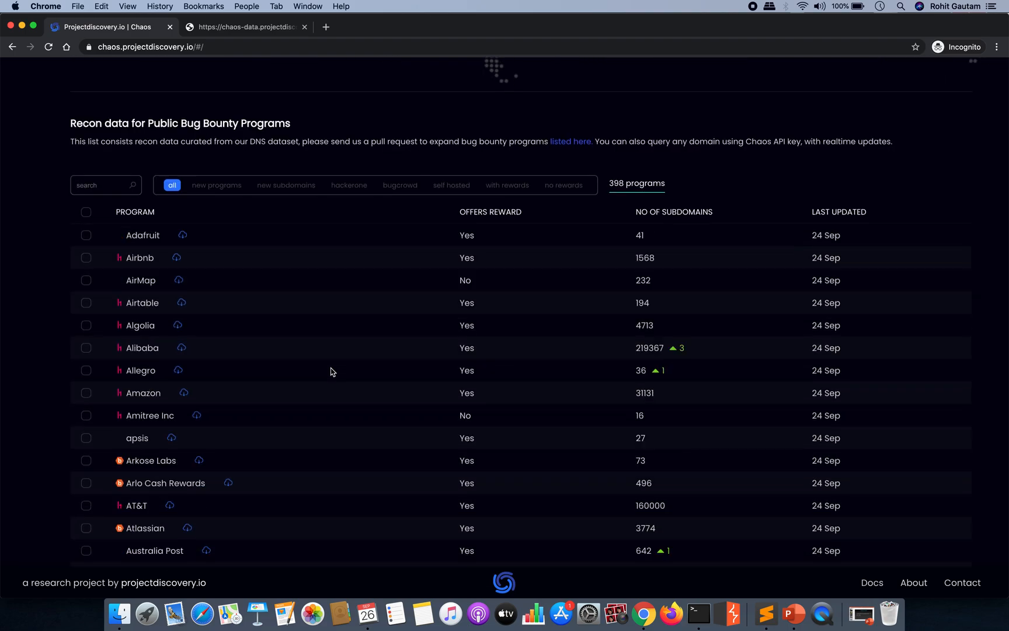
scroll(down, 3)
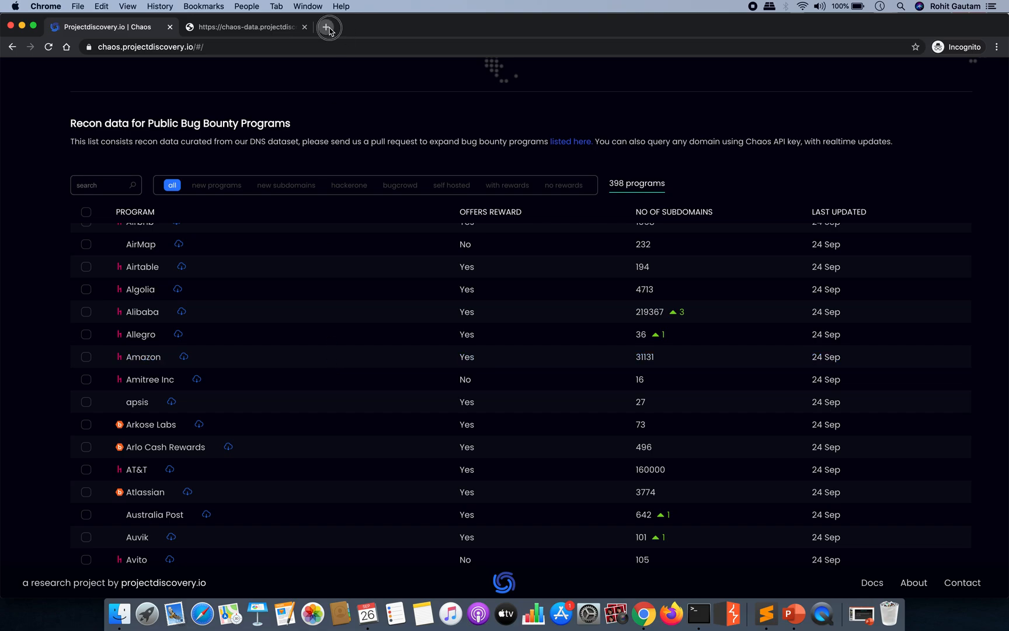
click(329, 27)
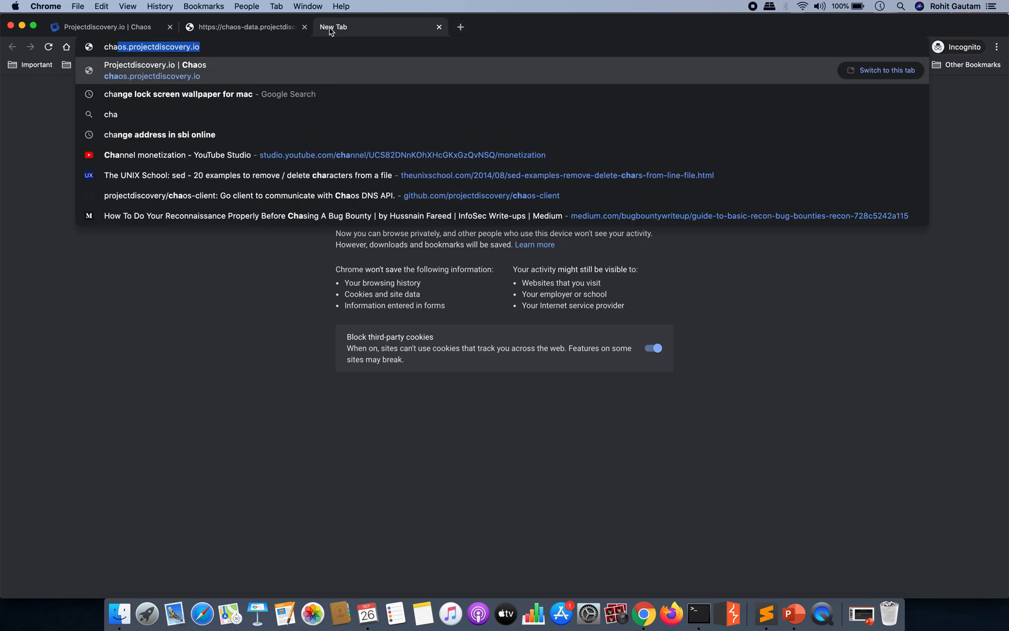
text(github cha)
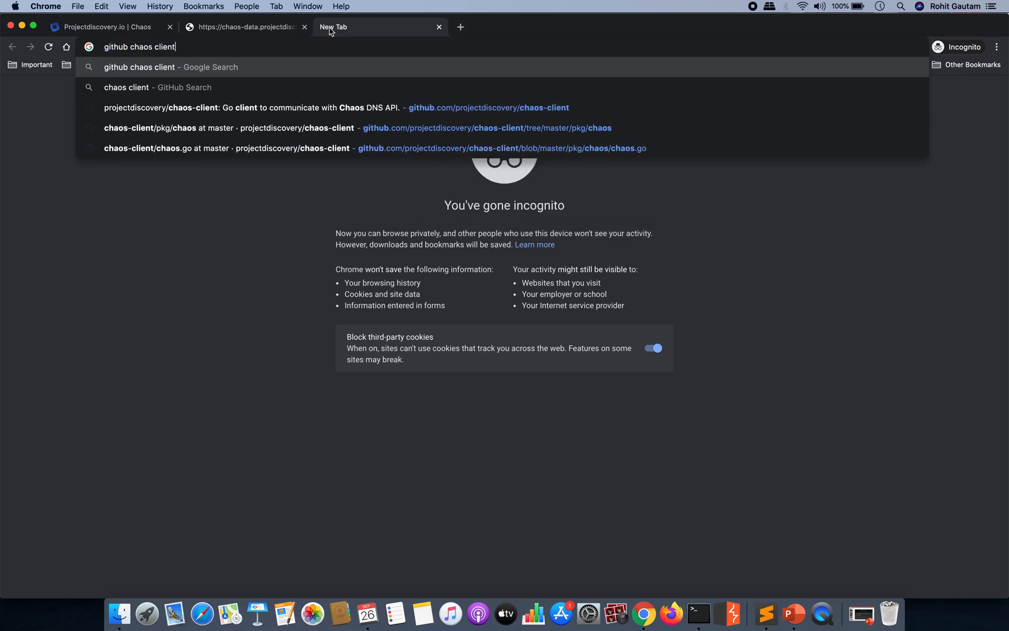
text(project disco)
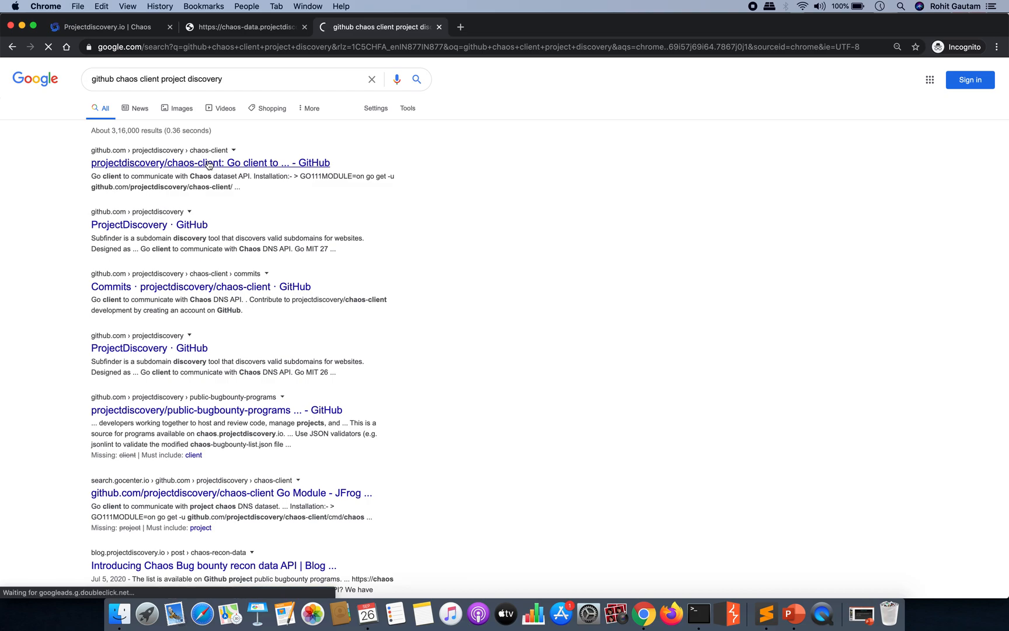
- Open the projectdiscovery/chaos-client repository and select the chaos command in the README example
click(209, 163)
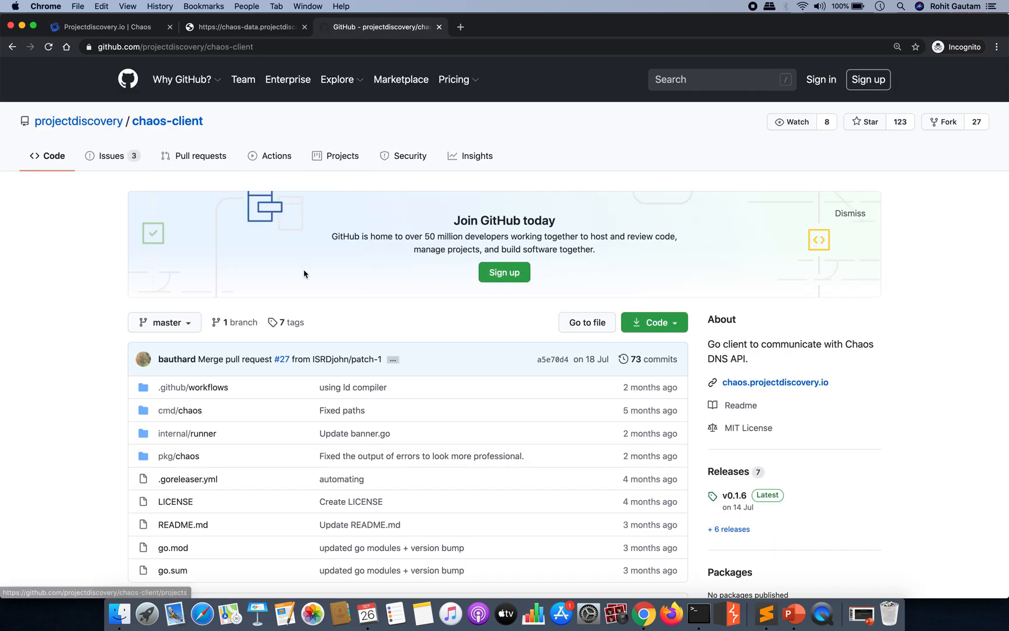
scroll(down, 3)
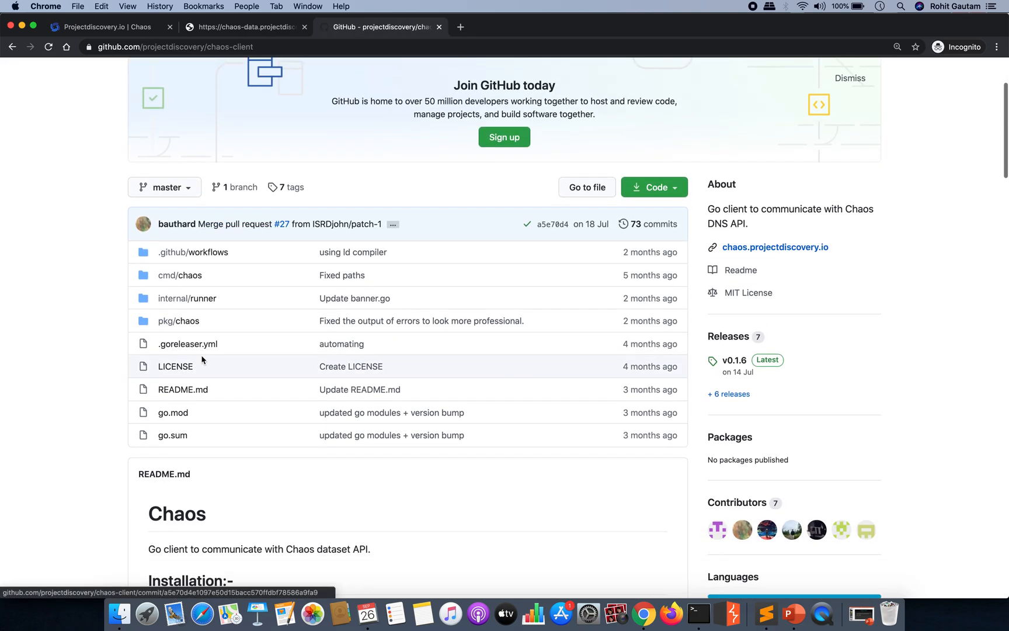
scroll(down, 3)
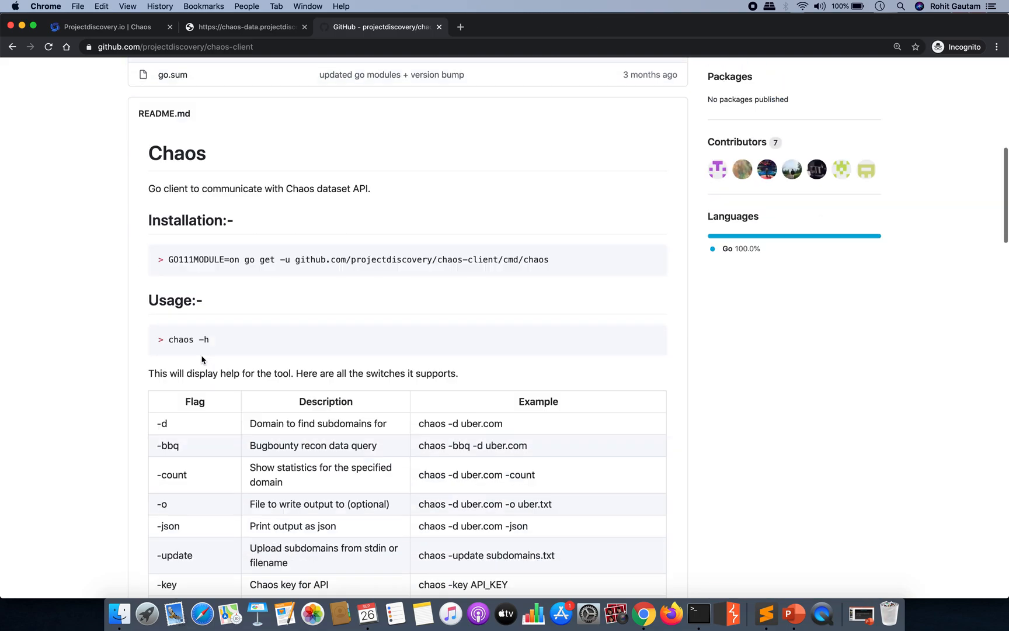
scroll(down, 3)
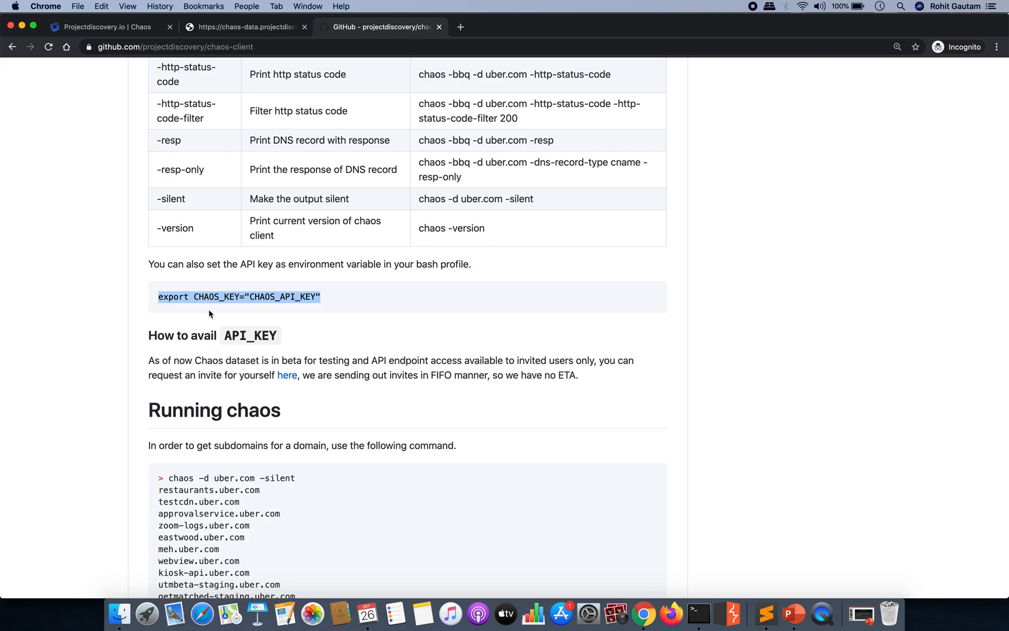
scroll(down, 3)
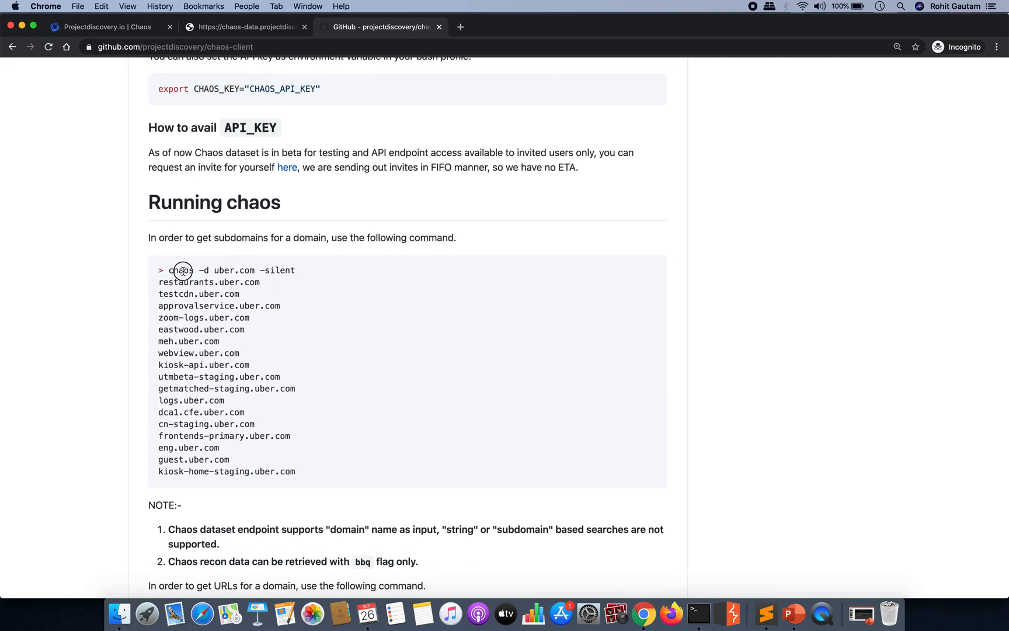
double_click(181, 270)
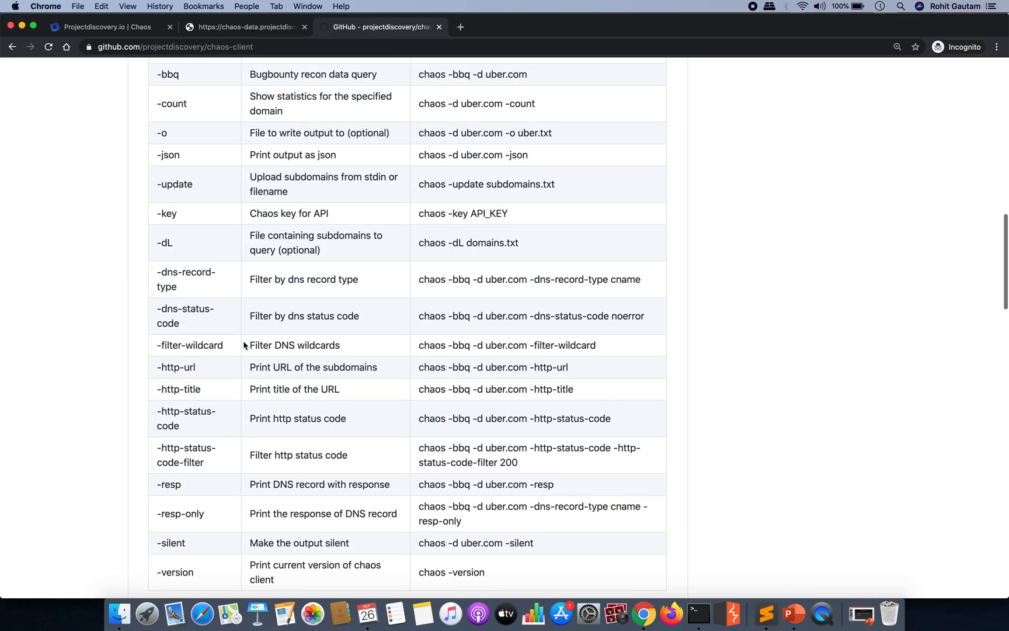
- Review the README flags table and the CHAOS_KEY export example
scroll(down, 3)
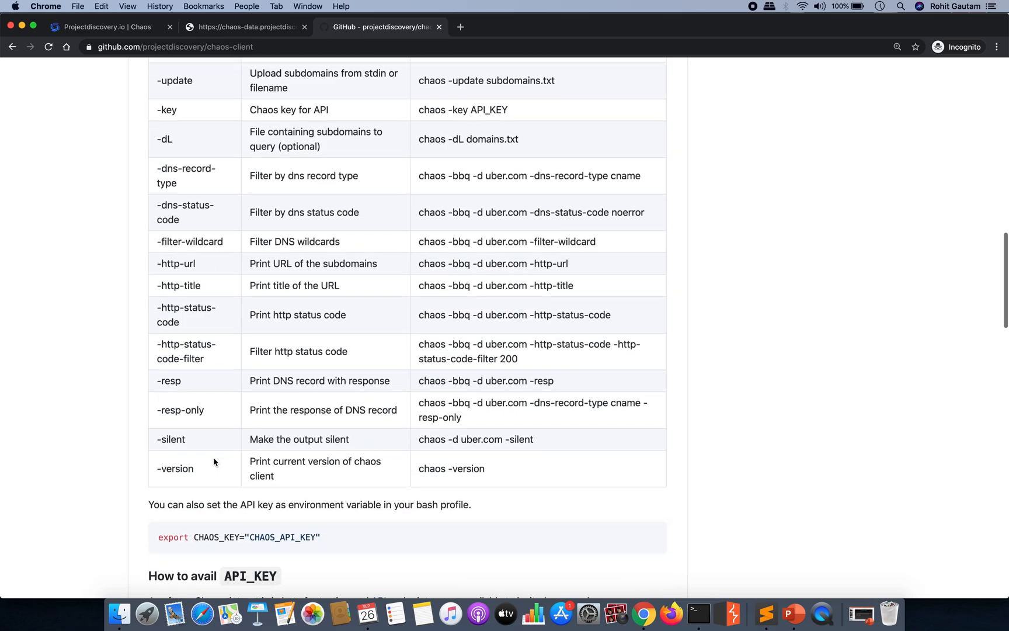
scroll(down, 3)
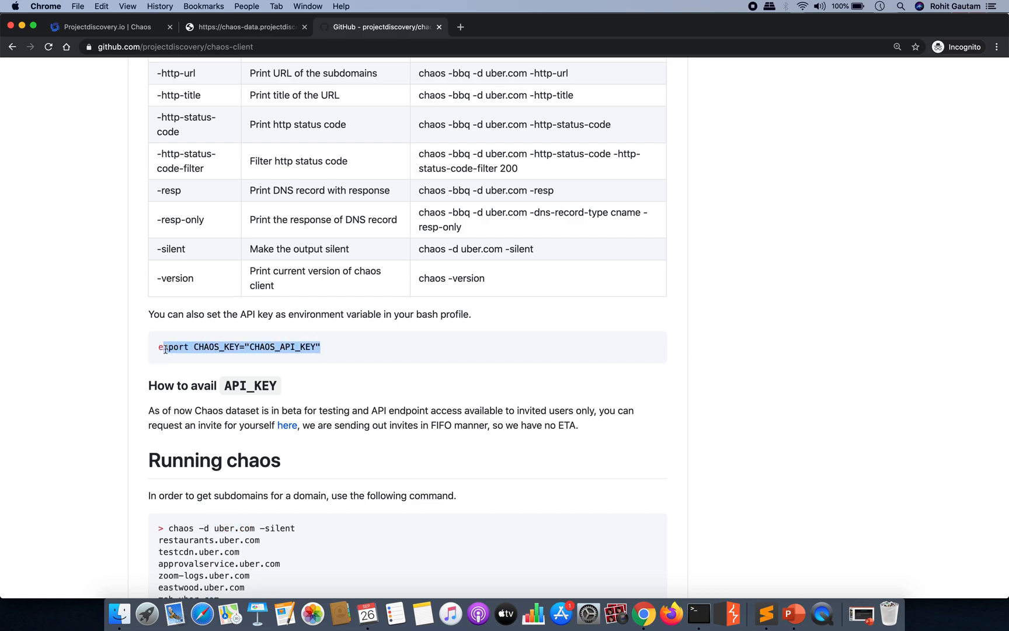
scroll(up, 3)
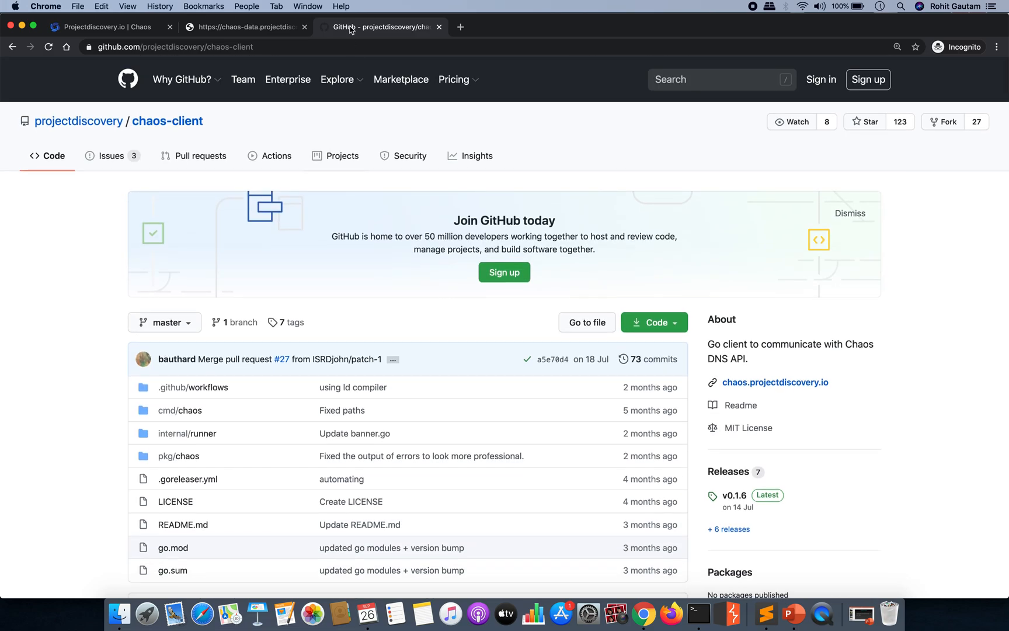
mouse_move(532, 558)
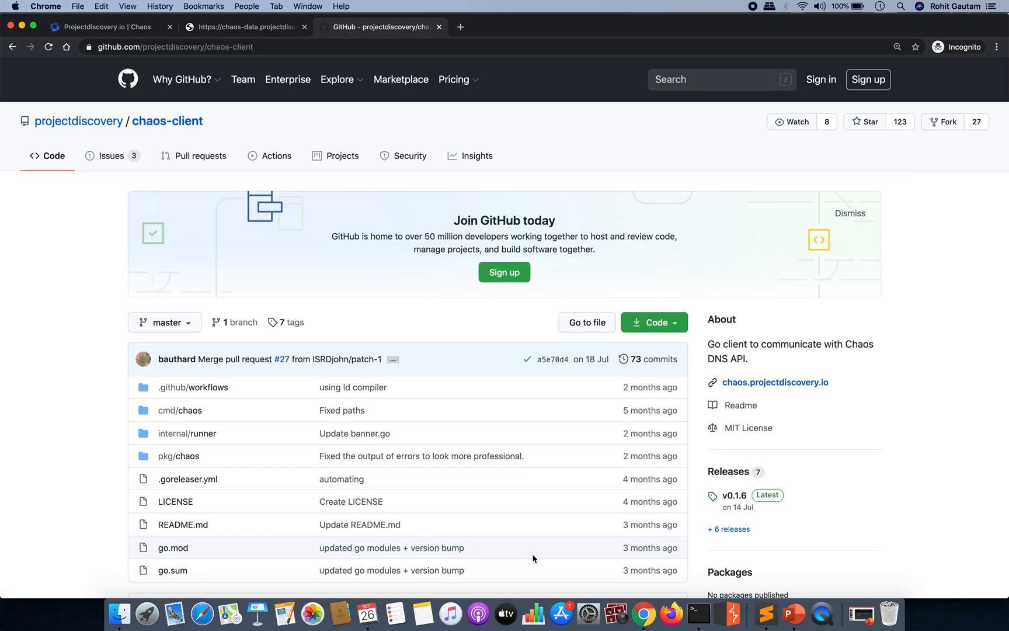
scroll(down, 3)
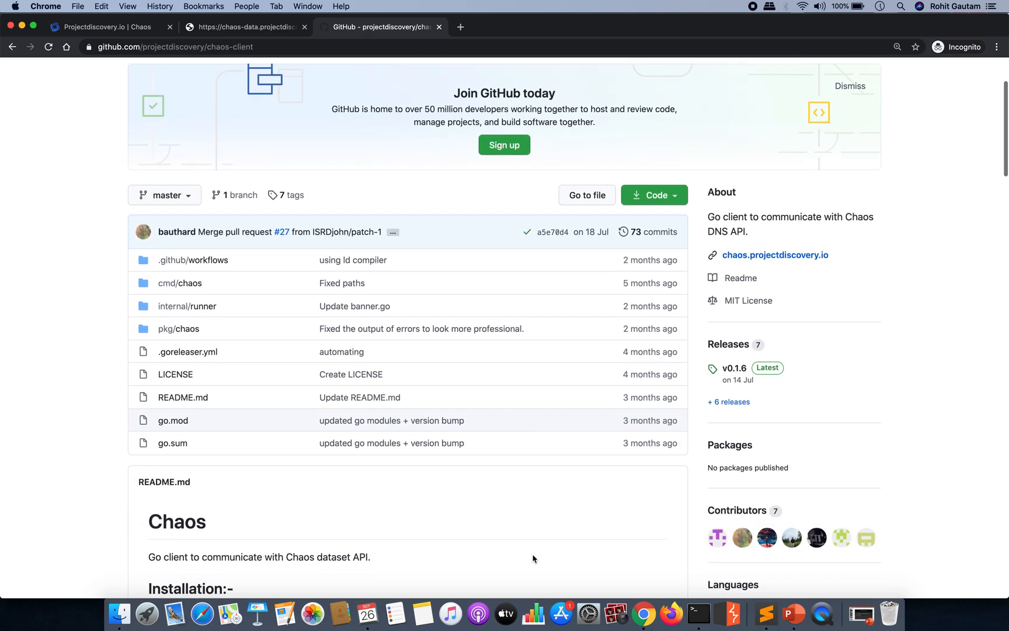
scroll(down, 3)
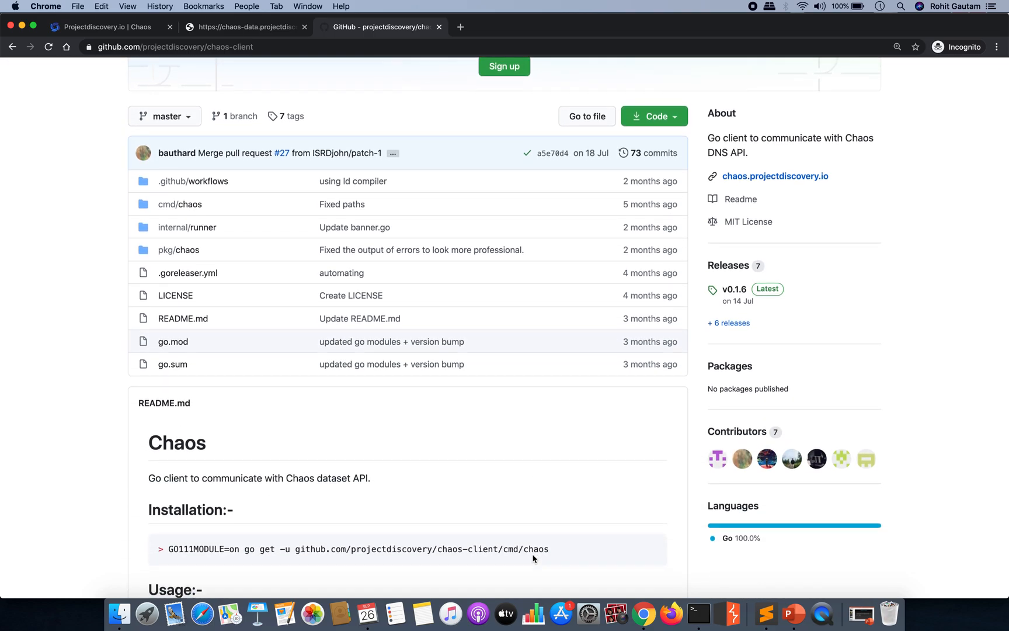
click(102, 27)
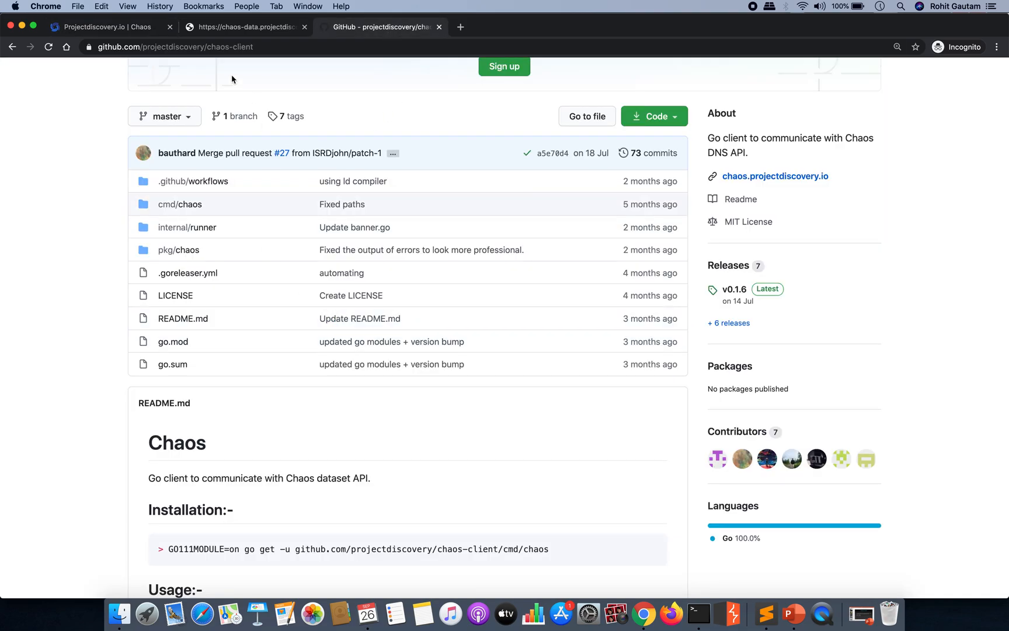
mouse_move(511, 427)
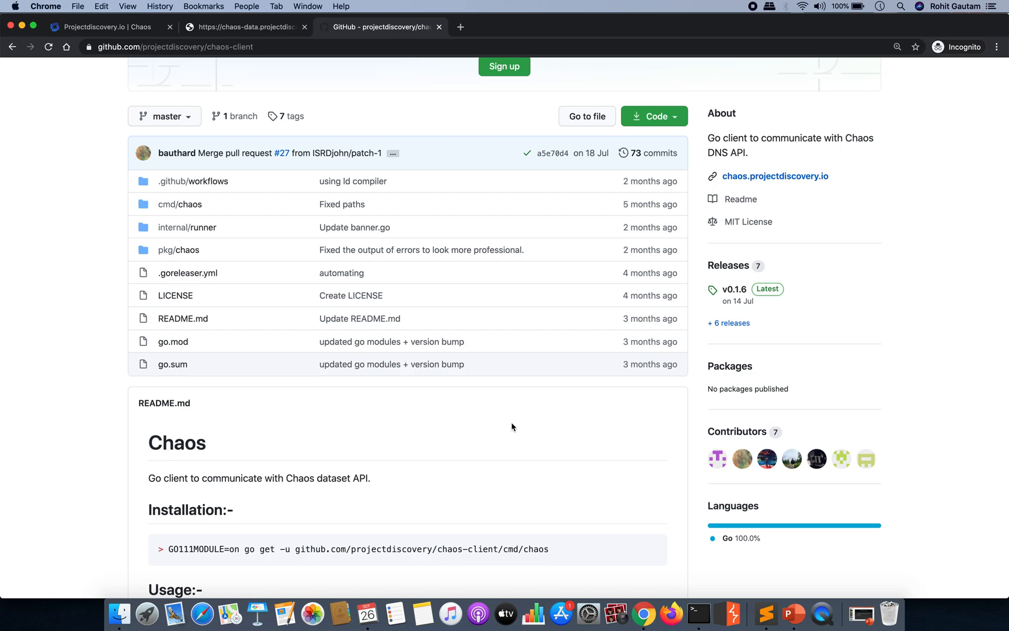
mouse_move(258, 407)
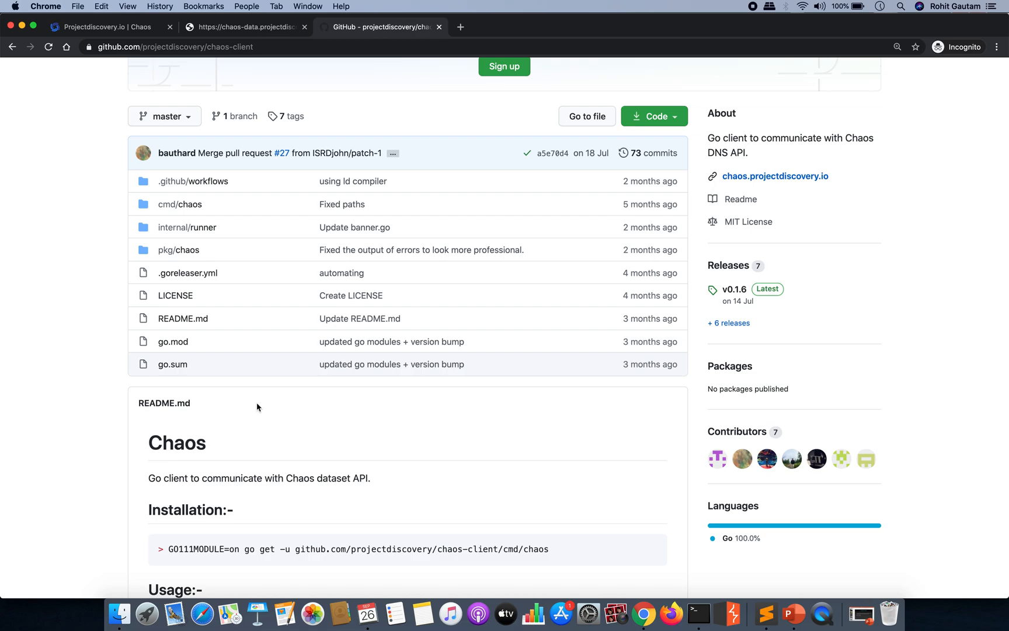
- Append /index.json to the chaos-data.projectdiscovery.io address so index (5).json downloads
click(244, 27)
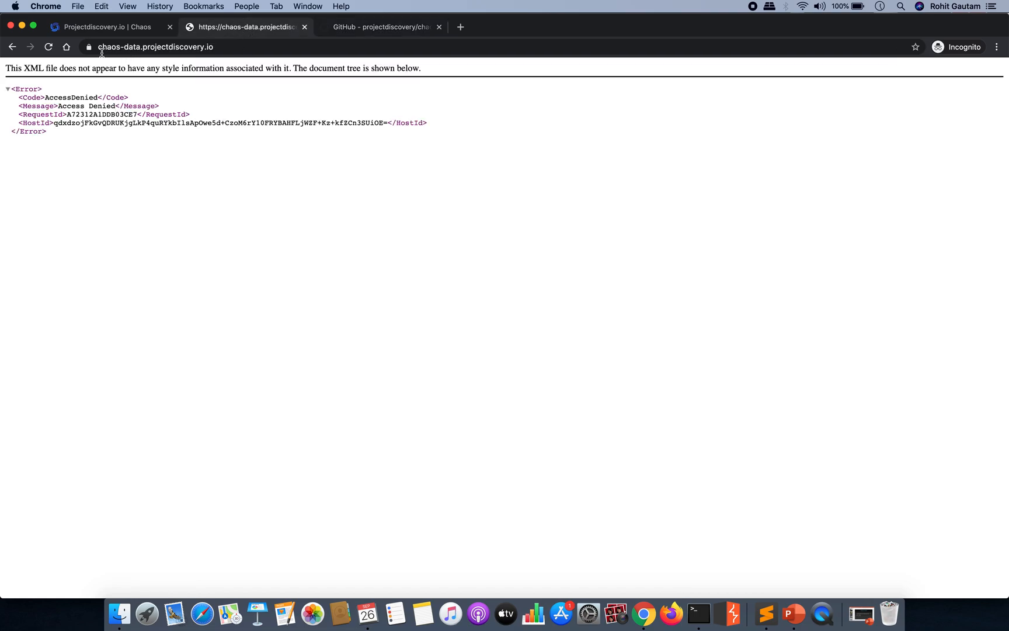
mouse_move(170, 294)
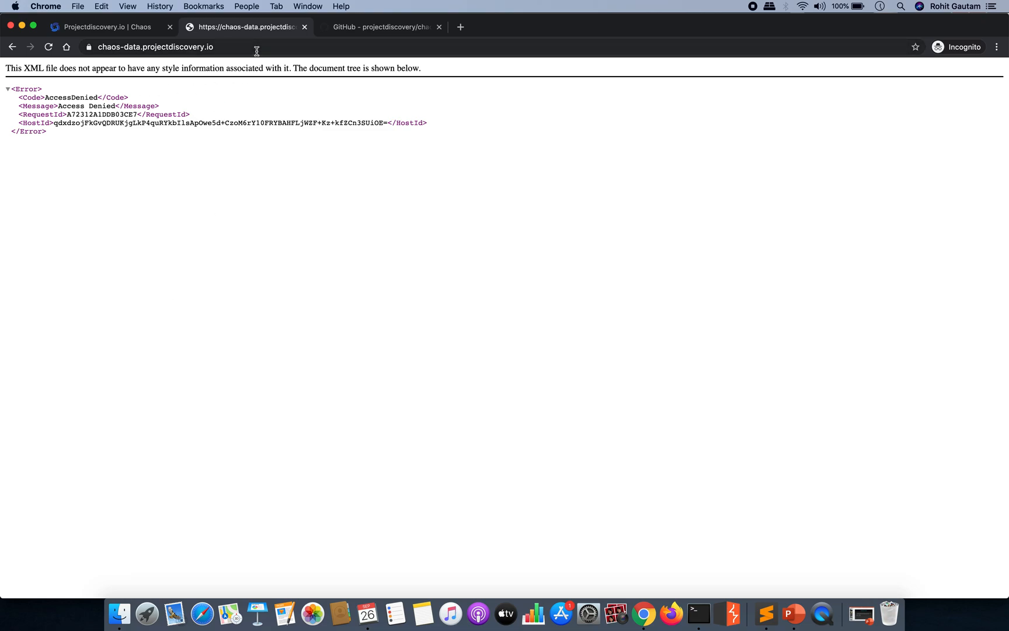
click(48, 46)
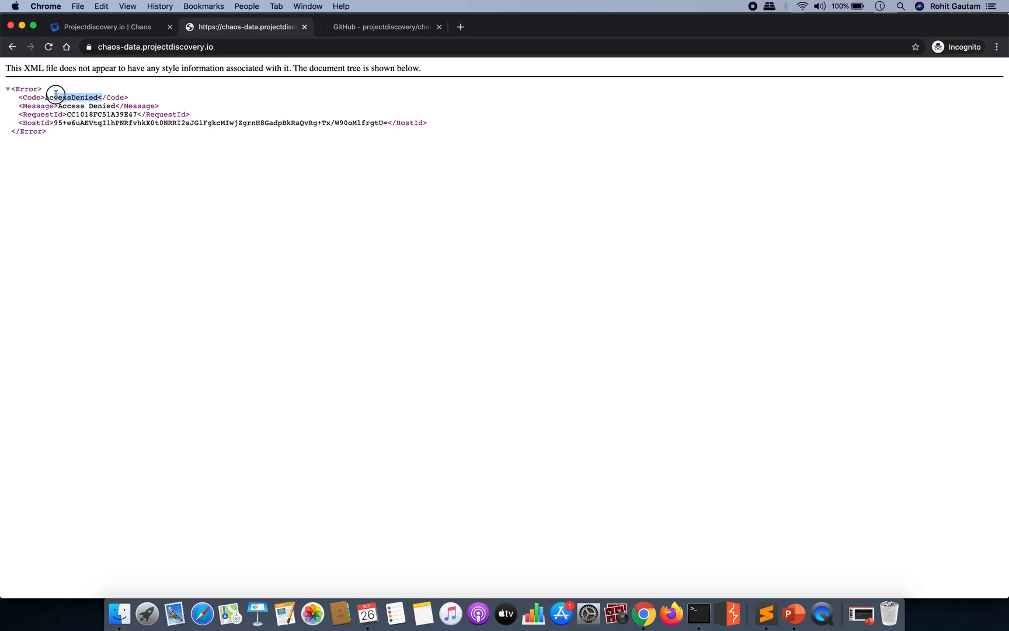
double_click(73, 97)
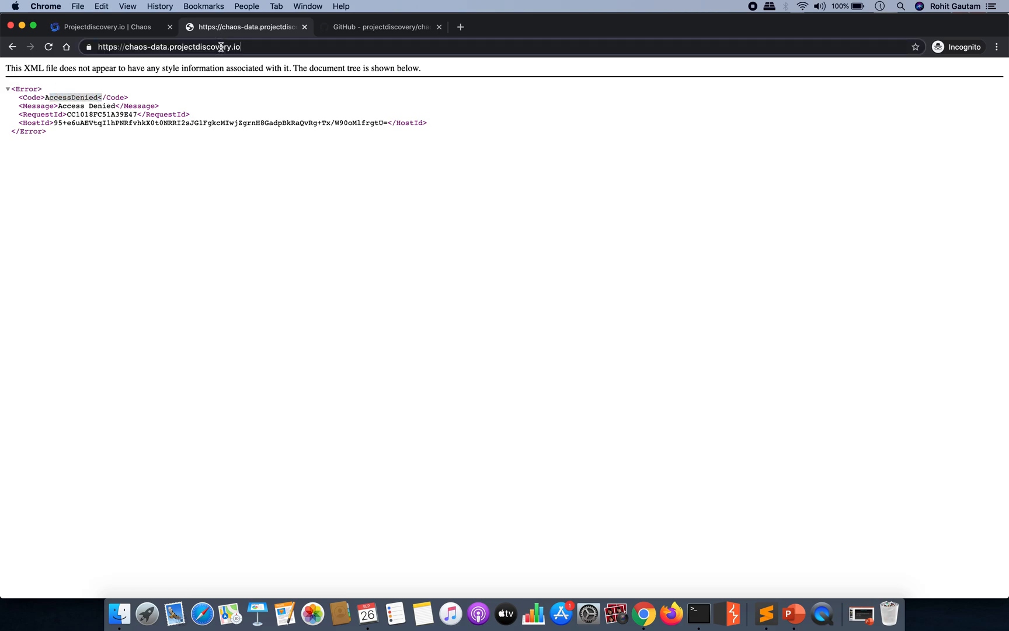
text(/index.)
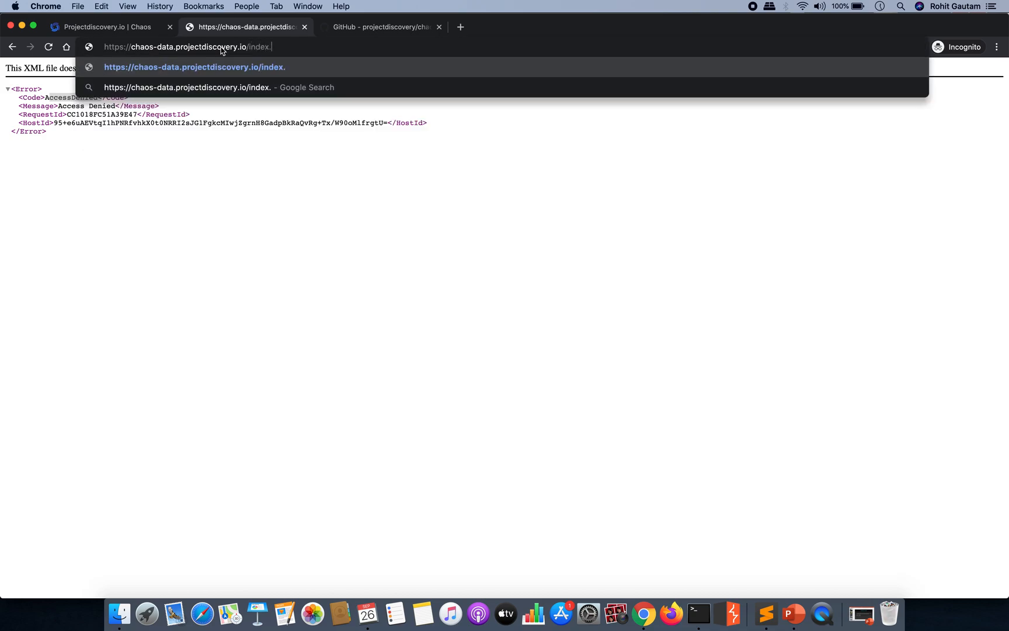
text(json)
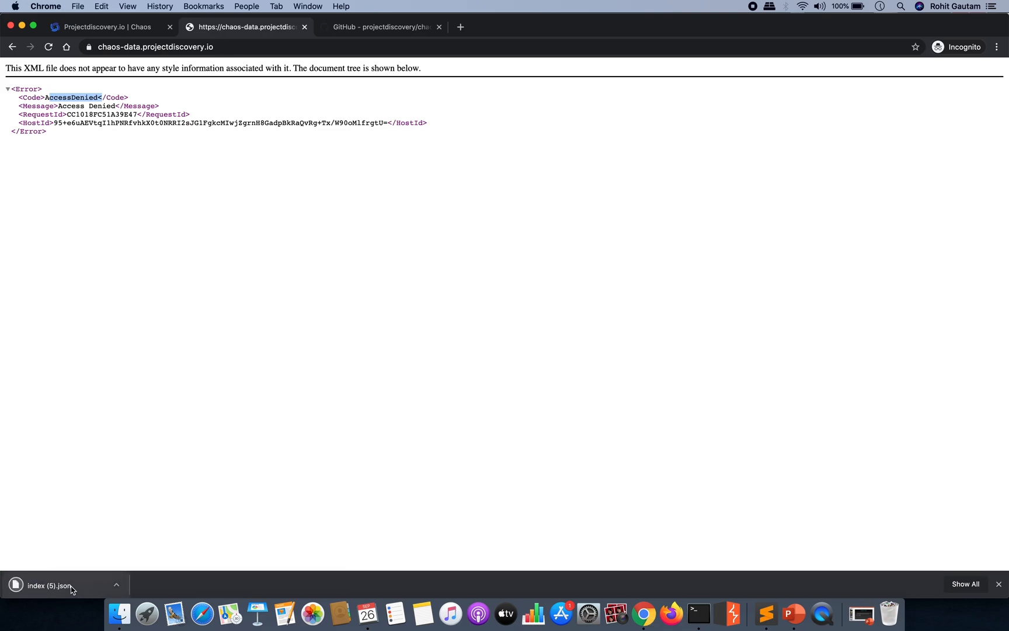
- Open index (5).json in Sublime Text, undo an accidental text drag, then return to Chrome
click(40, 585)
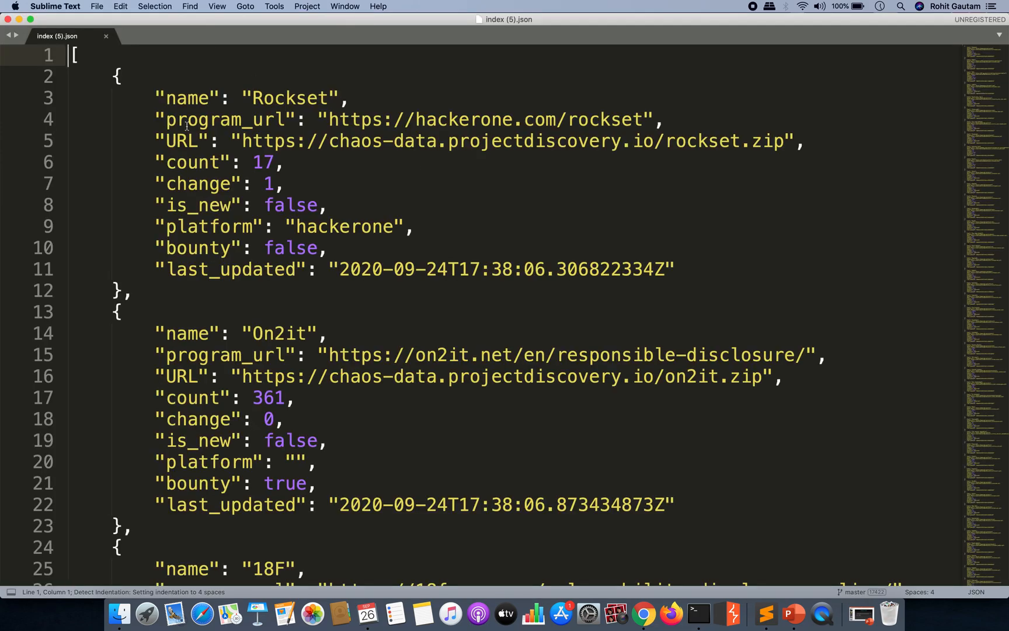
drag(73, 55, 326, 248)
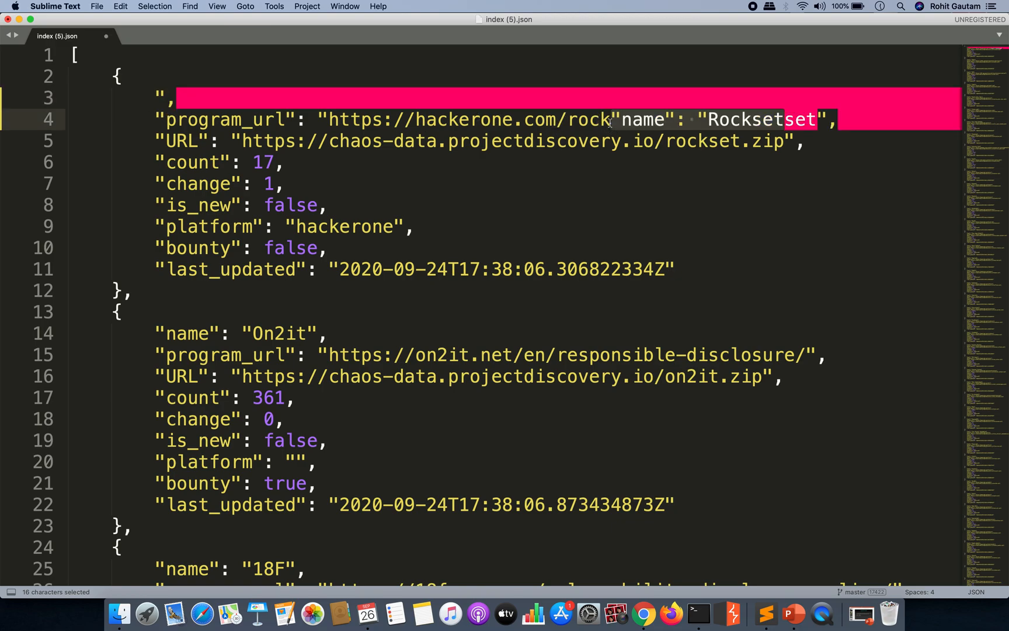
key(cmd+z)
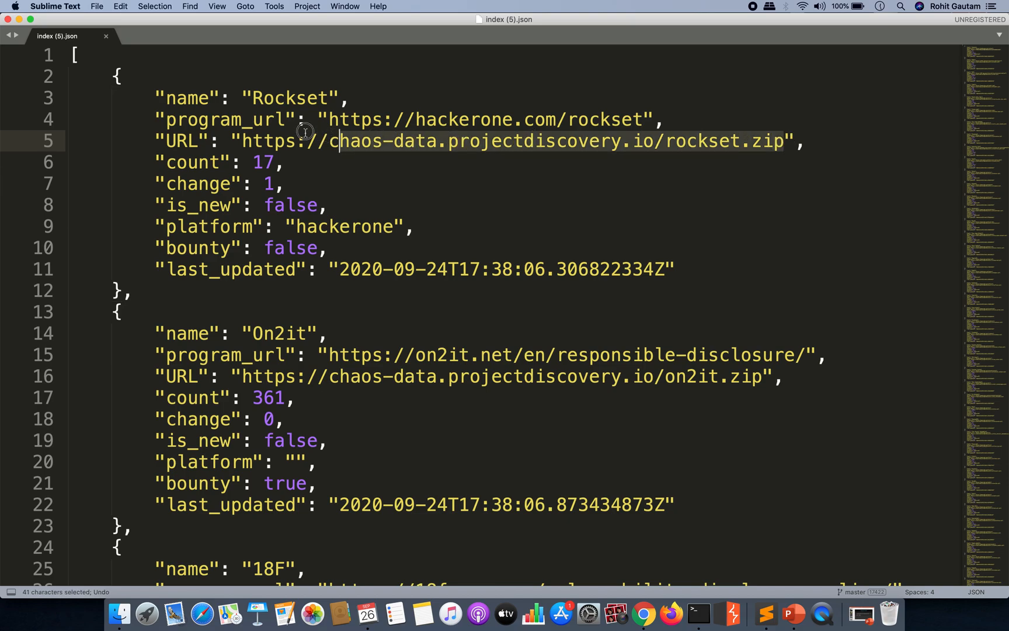
click(244, 140)
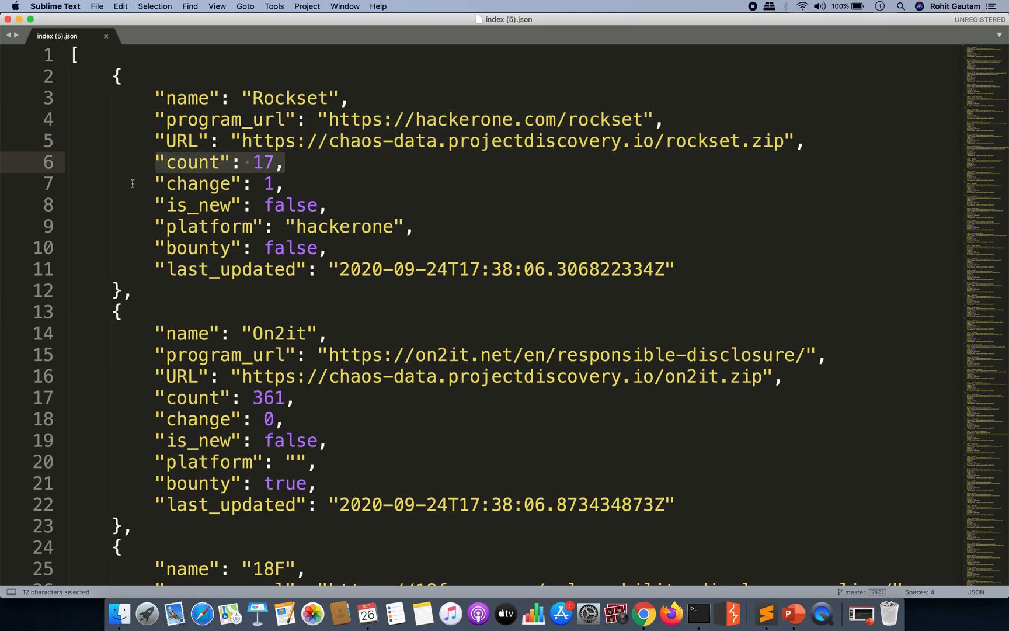
click(284, 183)
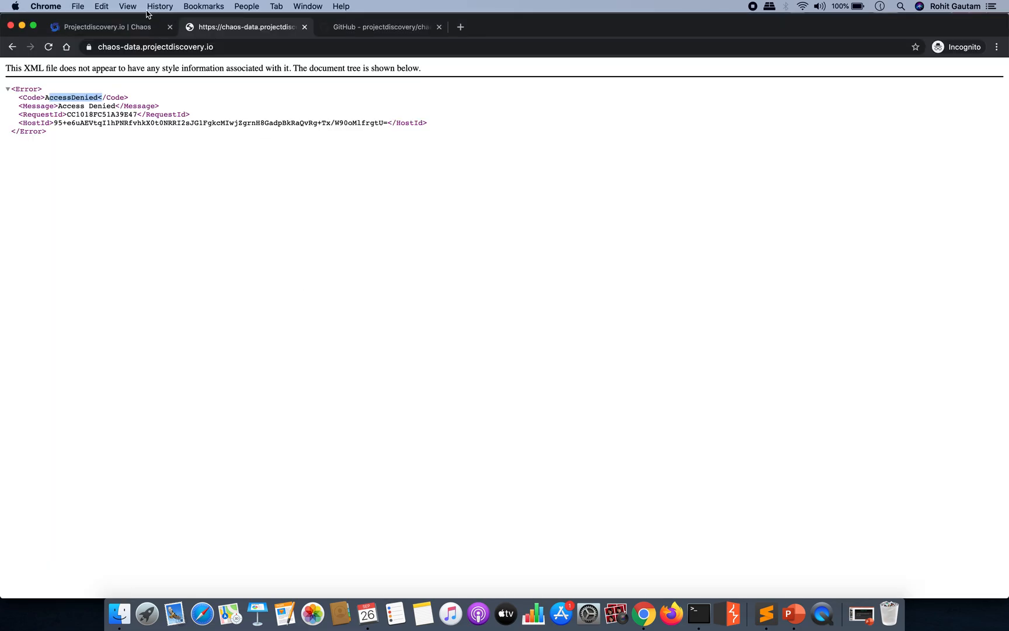
- Switch back to the Sublime Text window showing index (5).json
click(109, 27)
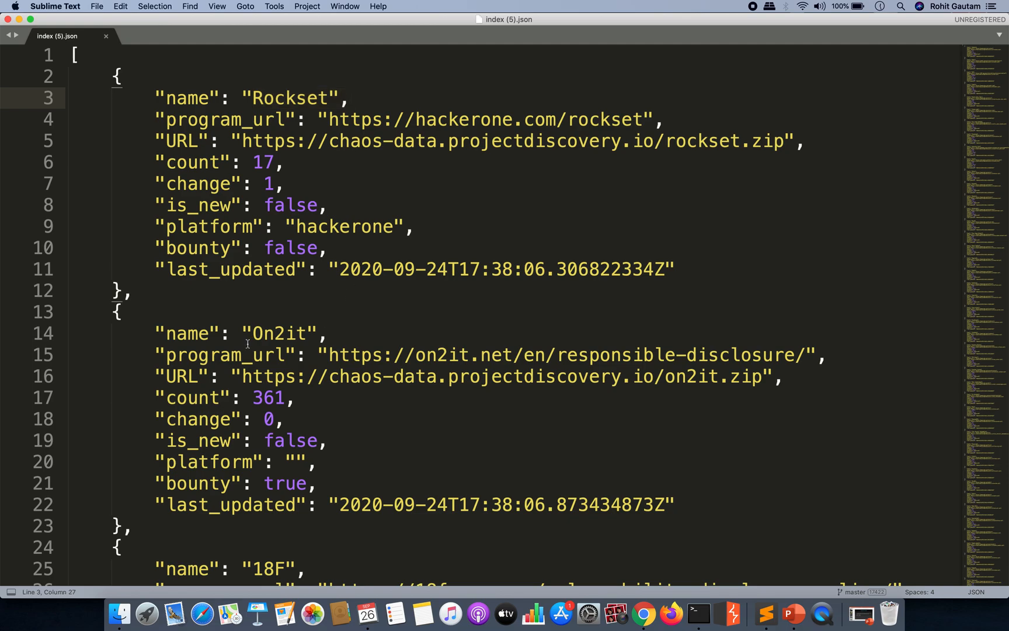
double_click(291, 248)
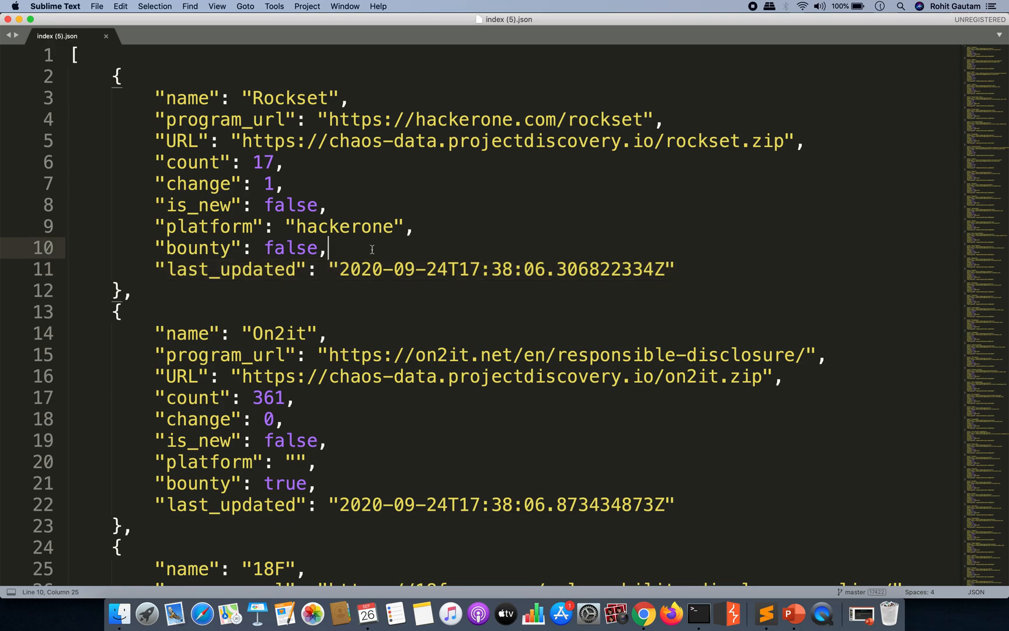
click(447, 268)
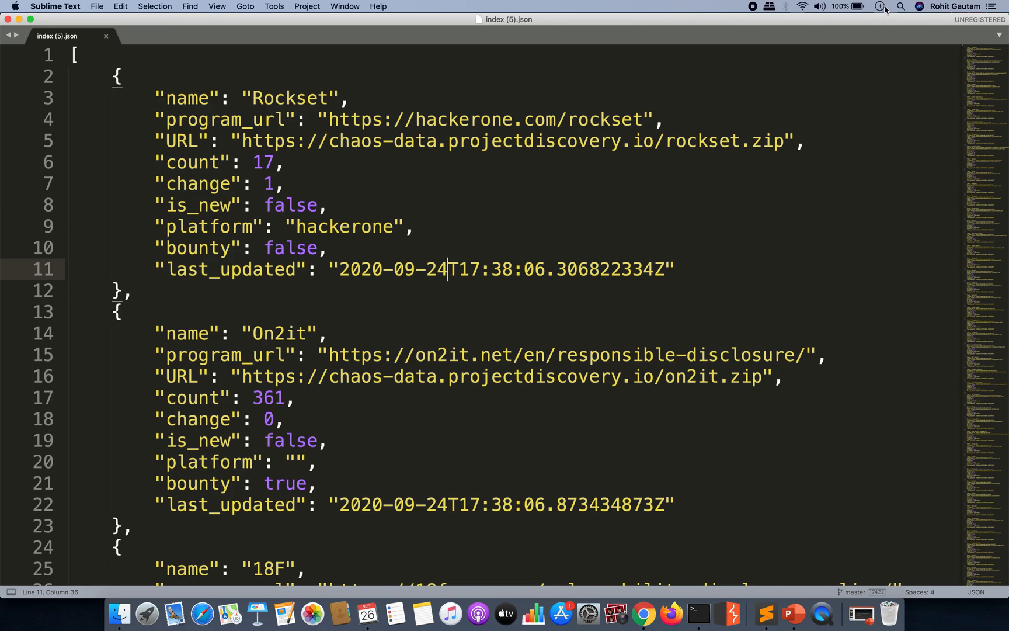
click(881, 6)
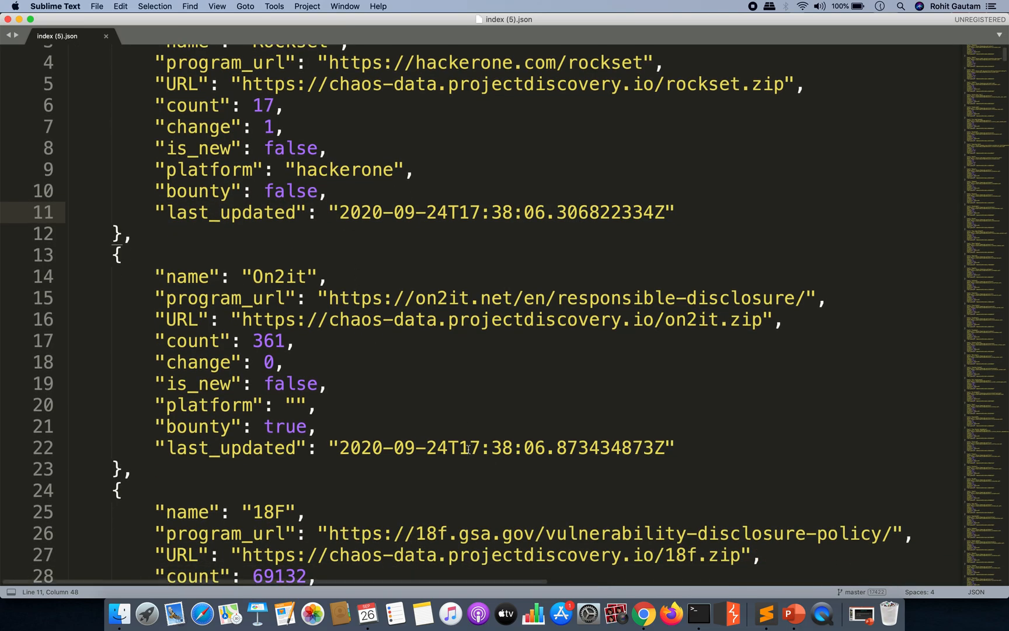
scroll(down, 3)
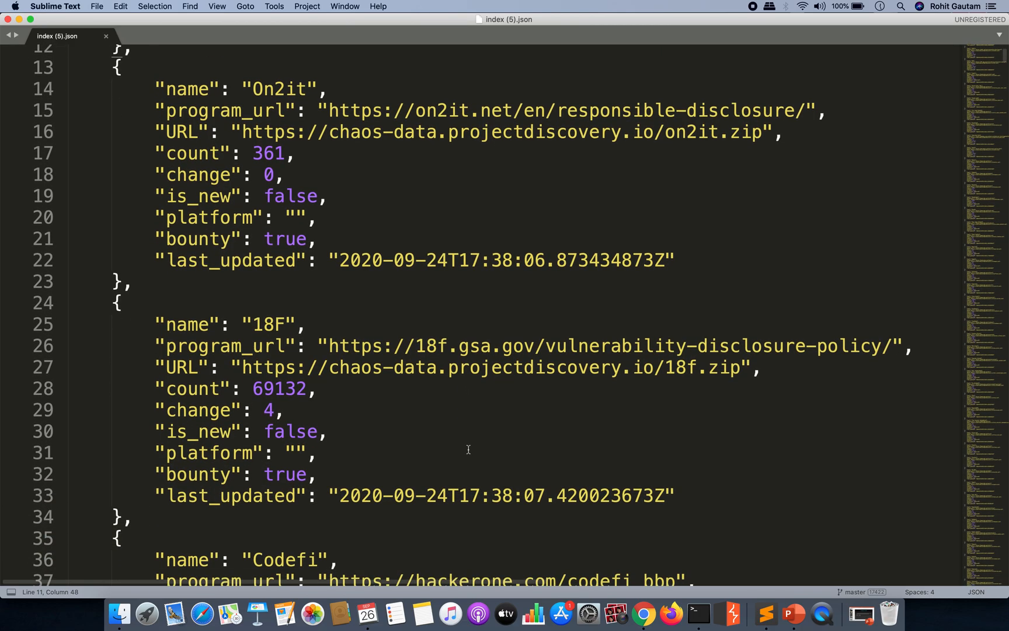
scroll(down, 3)
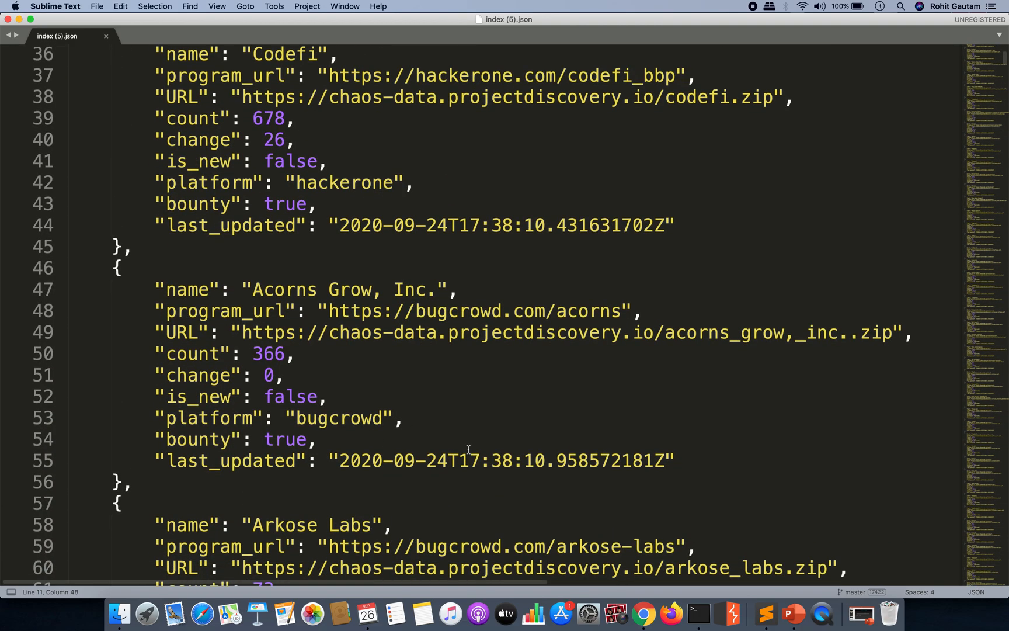
scroll(down, 3)
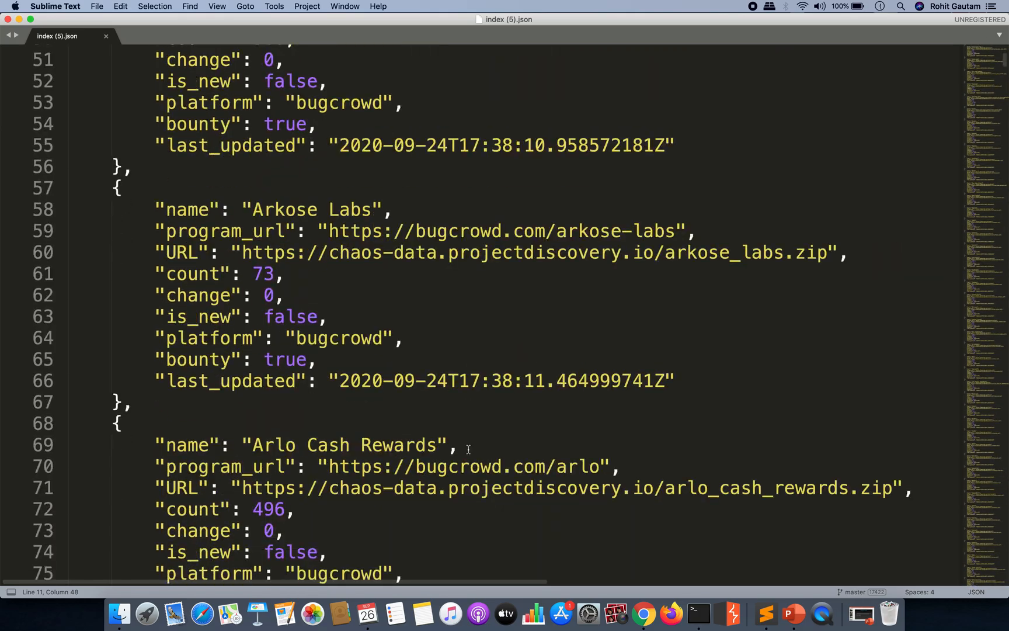
scroll(up, 3)
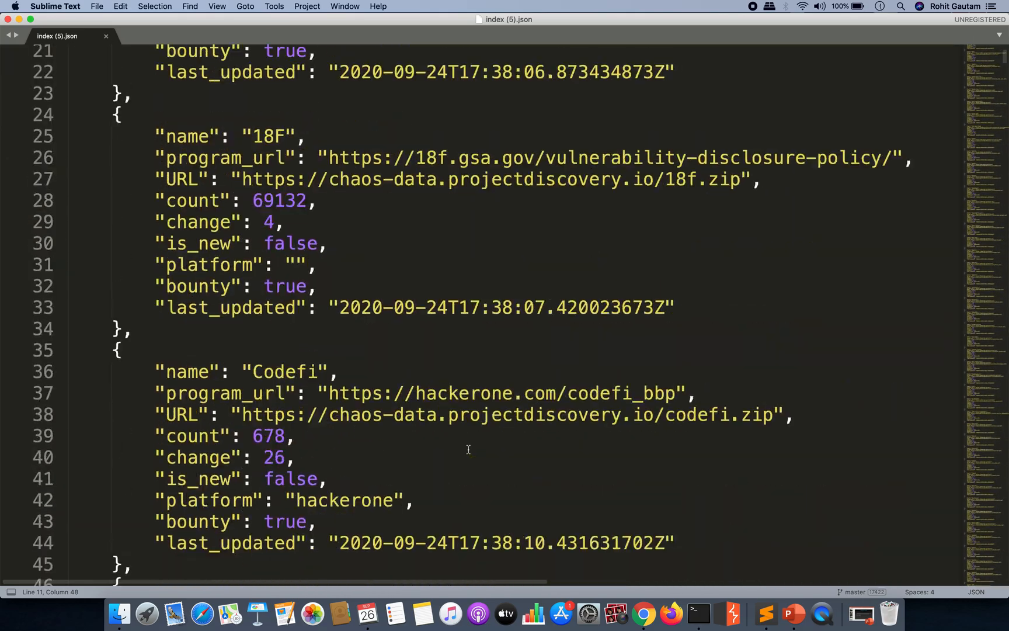
scroll(down, 3)
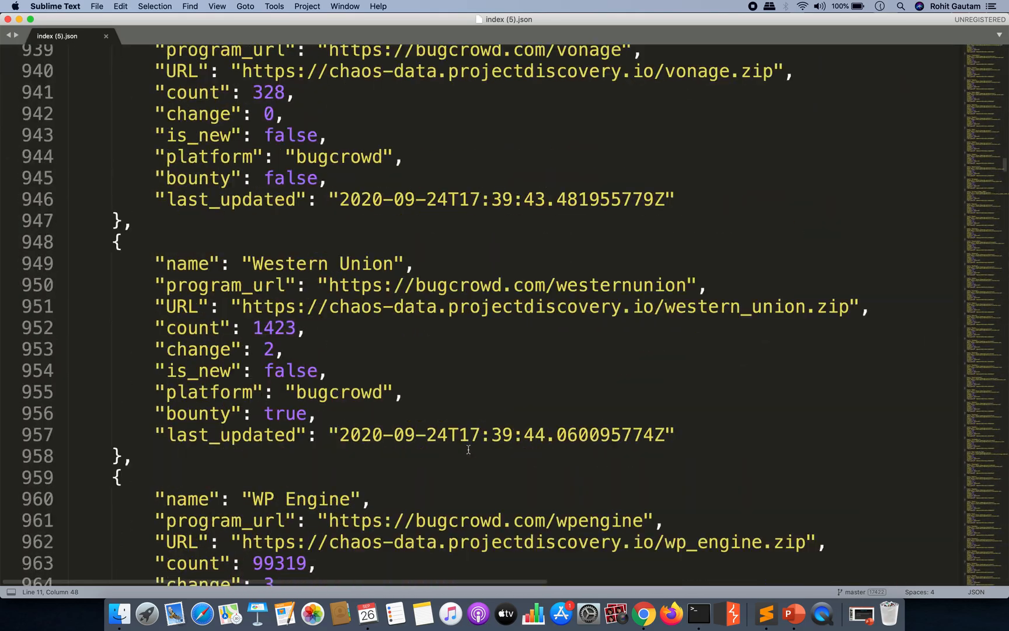
- Scroll down through index (5).json and back up to the Rockset entry
scroll(down, 3)
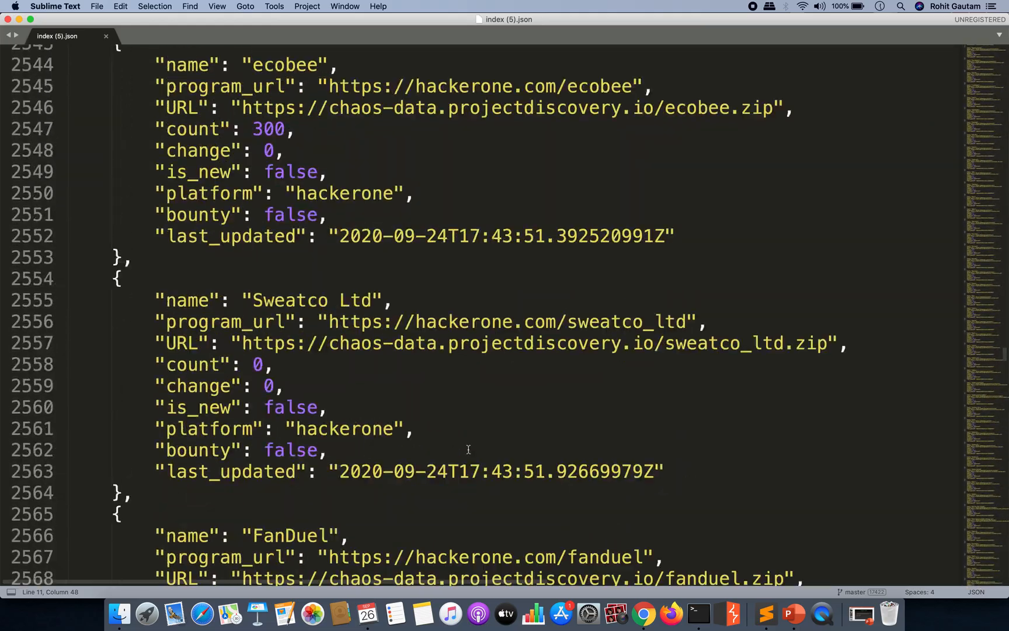
scroll(up, 3)
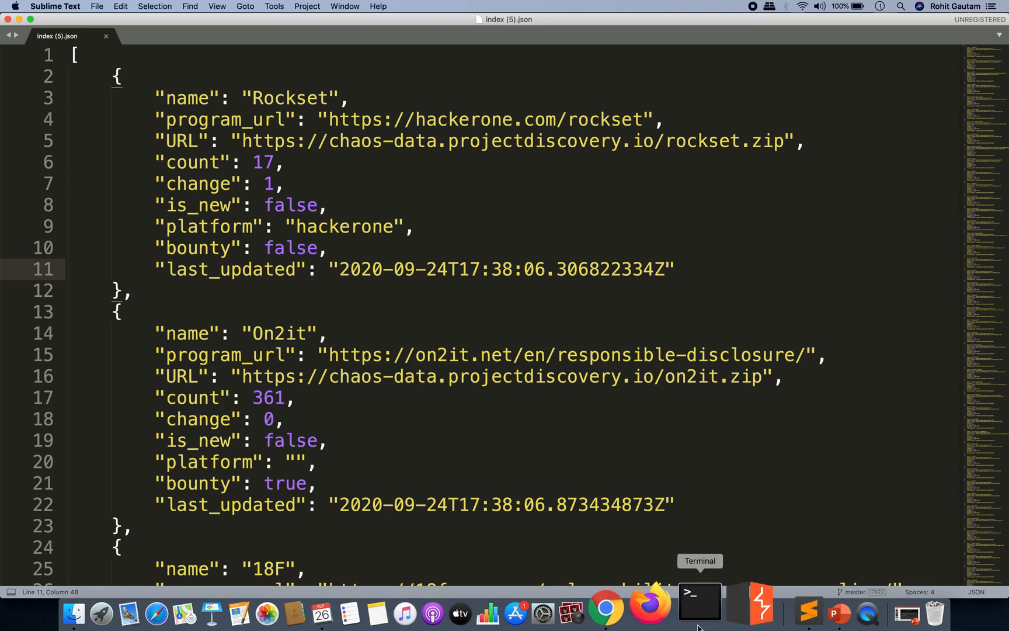
mouse_move(765, 602)
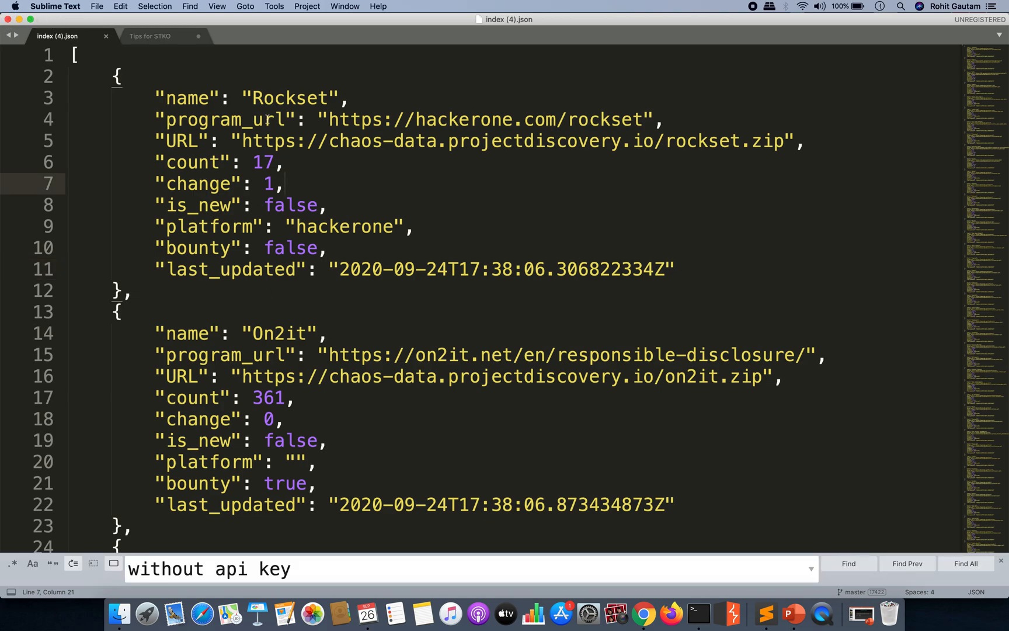
- In Terminal, highlight the chaos-hunt.sh name, its wget download loop and unzip loop
click(152, 37)
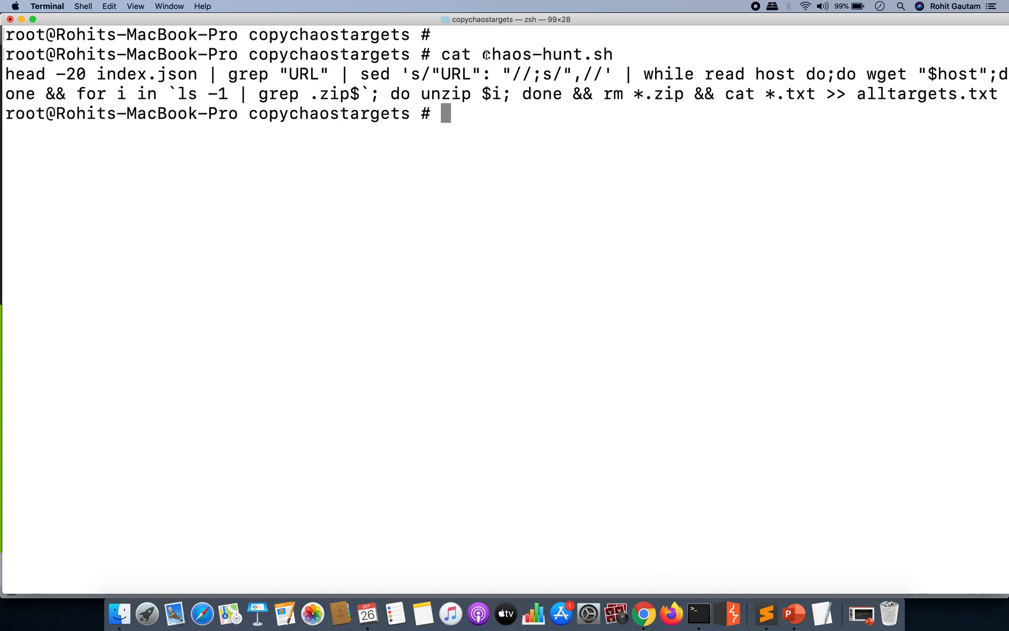
double_click(546, 54)
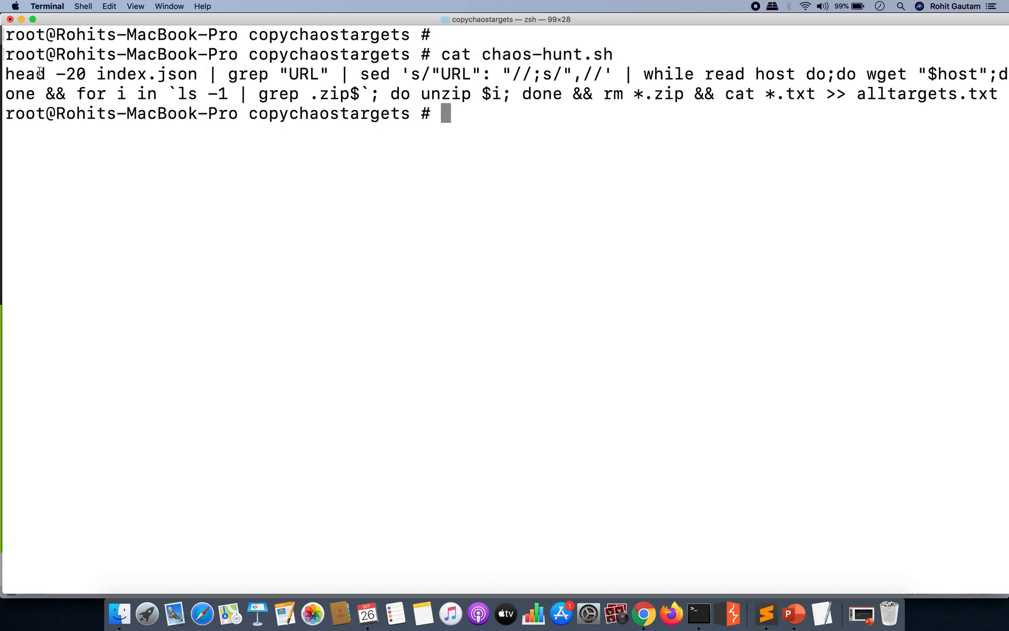
mouse_move(97, 74)
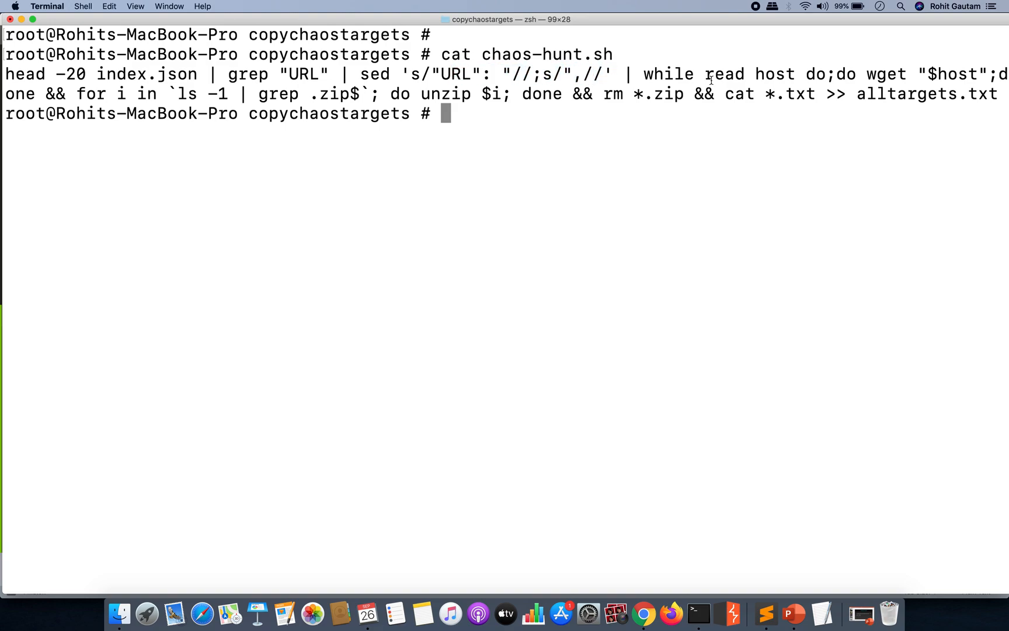
drag(647, 74, 740, 74)
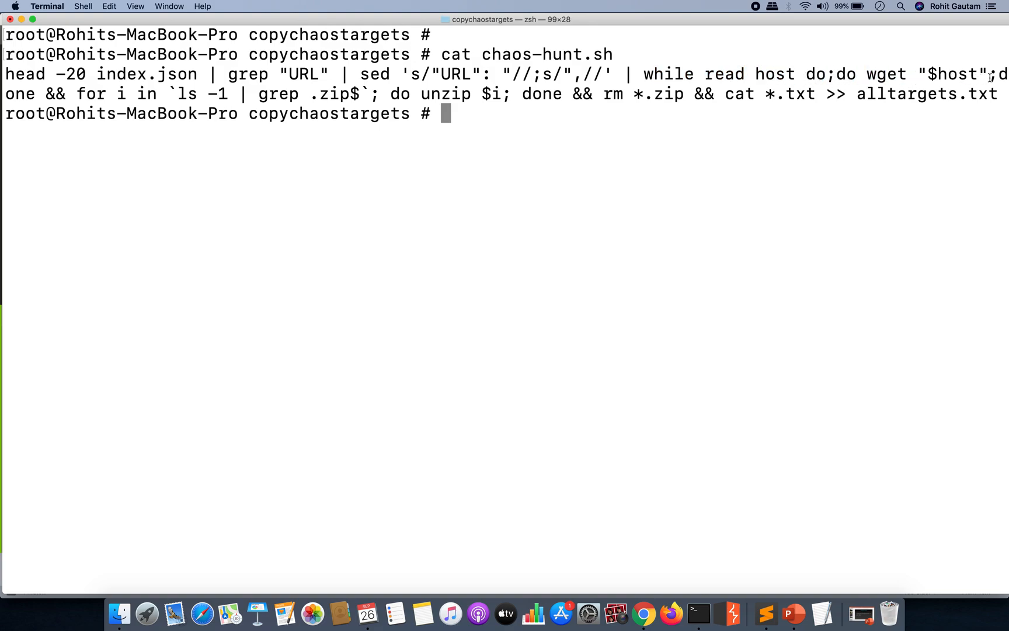
mouse_move(87, 100)
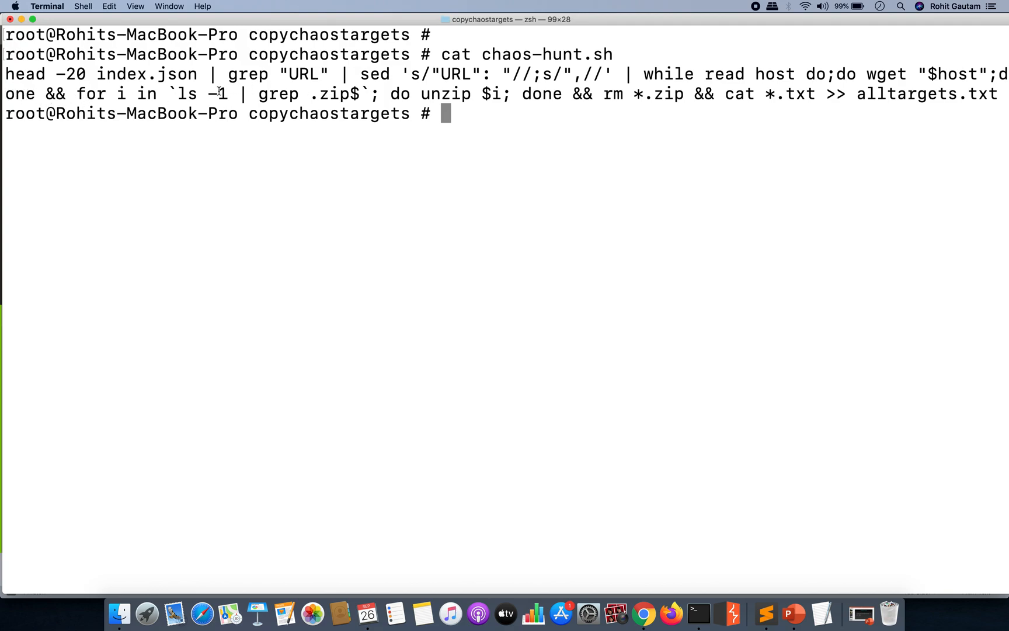
drag(178, 93, 362, 94)
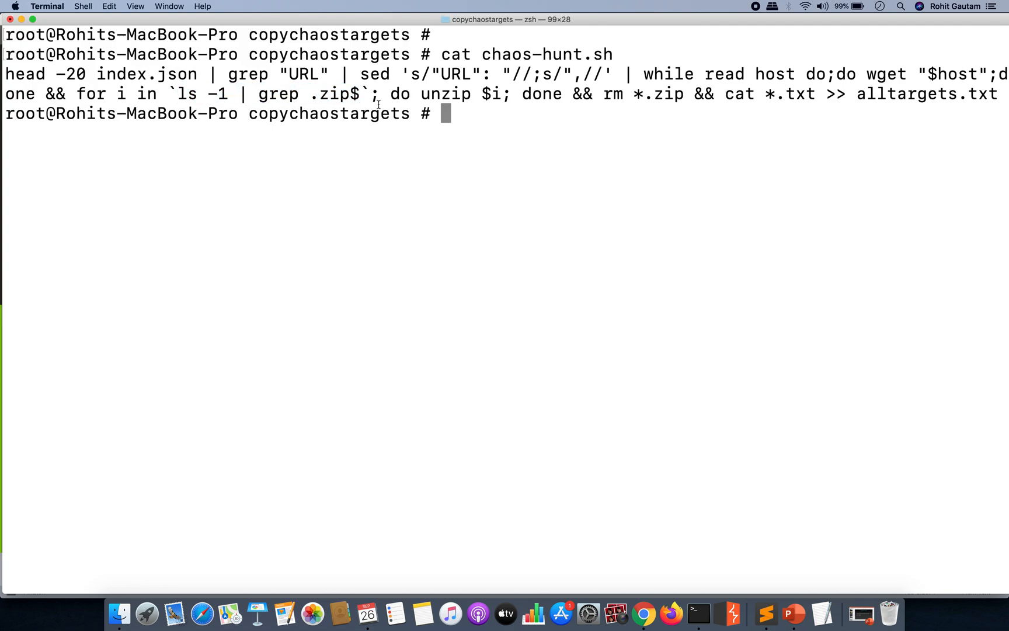
mouse_move(475, 96)
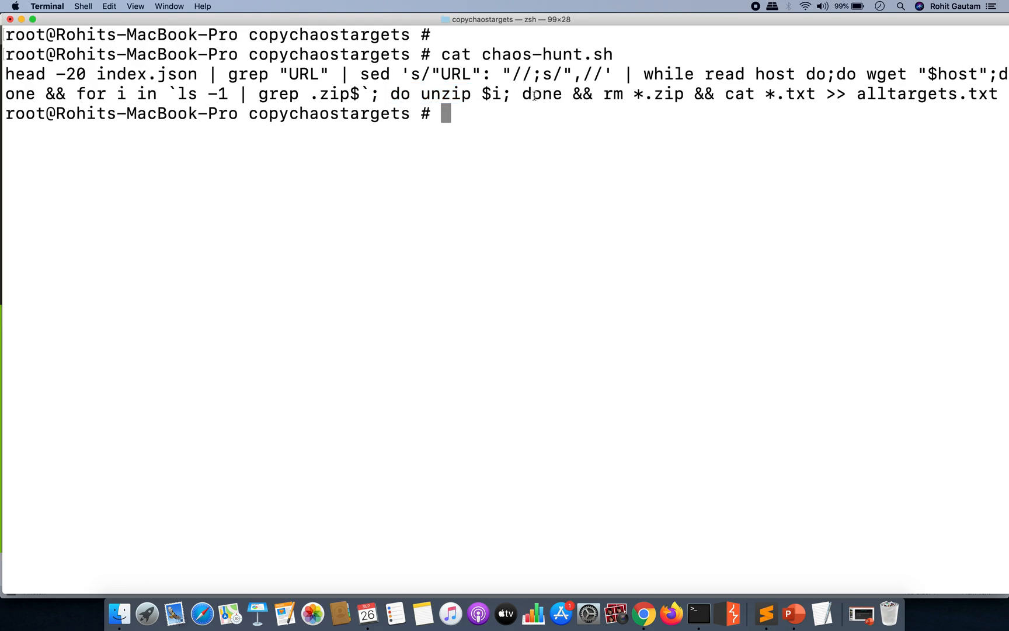
double_click(643, 94)
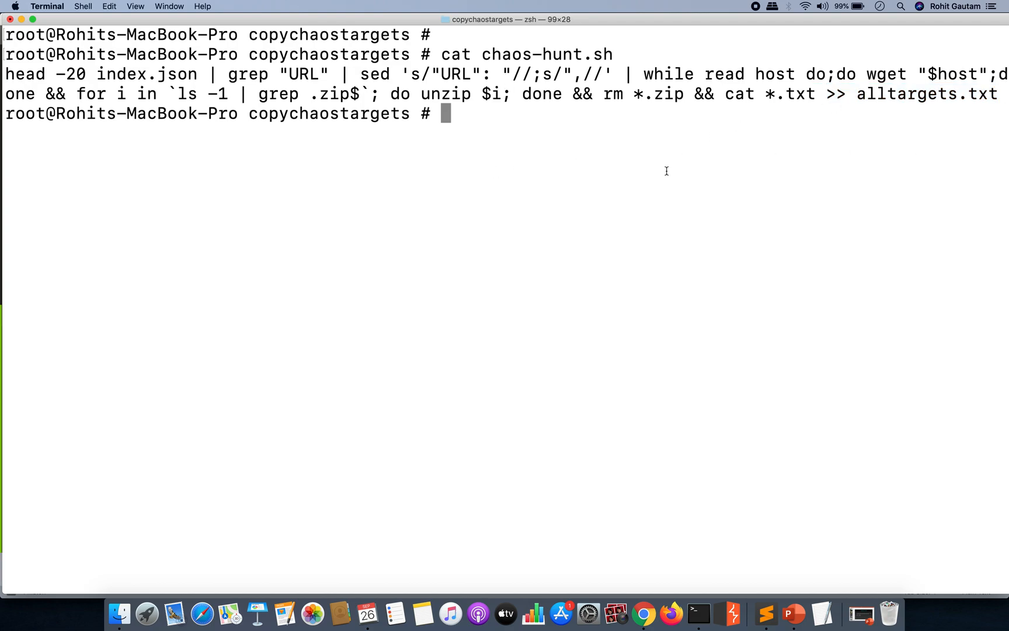
- List the extracted .txt files and print subdomains from sophos.com.txt and other domain files
text(ls)
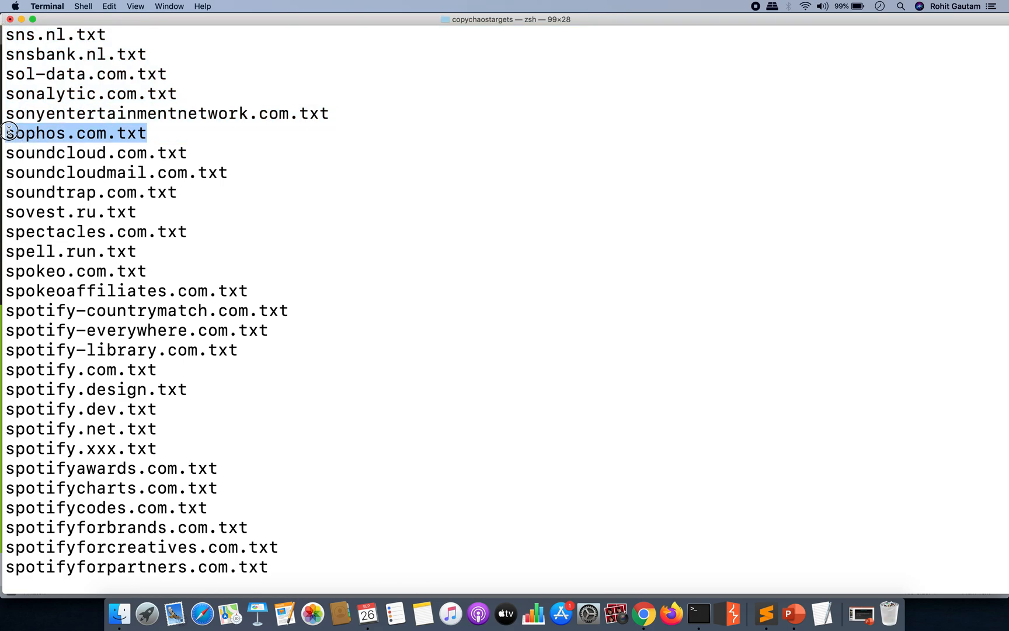
text(cat s)
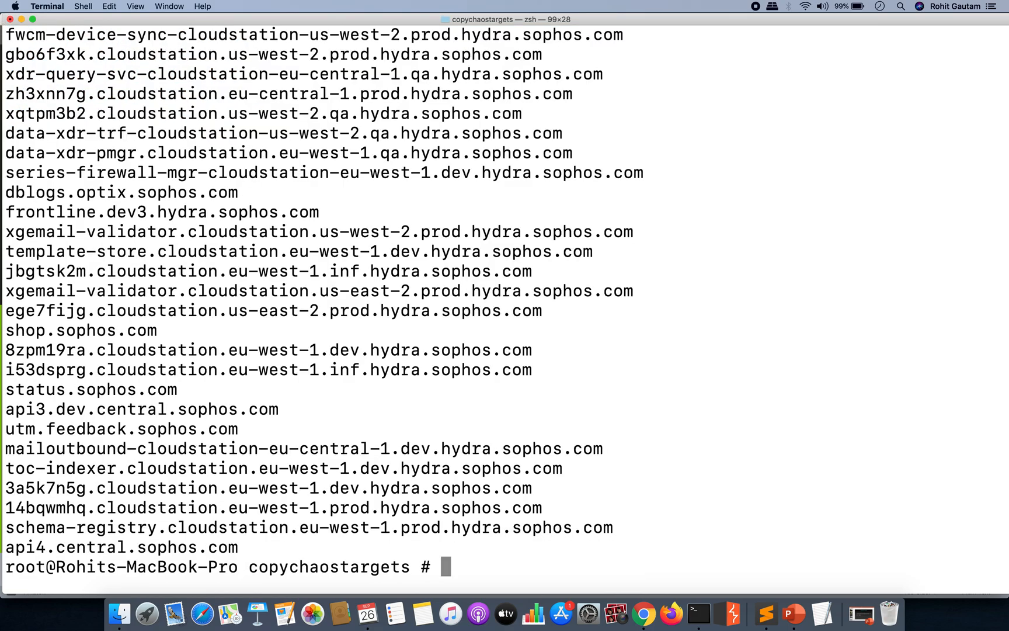
scroll(down, 3)
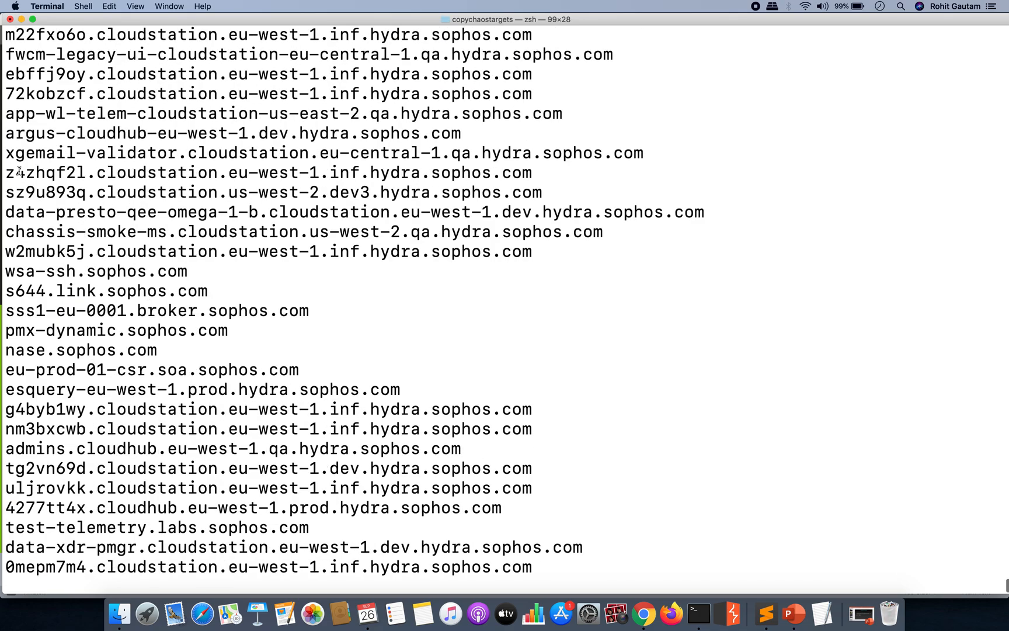
scroll(down, 3)
text(l)
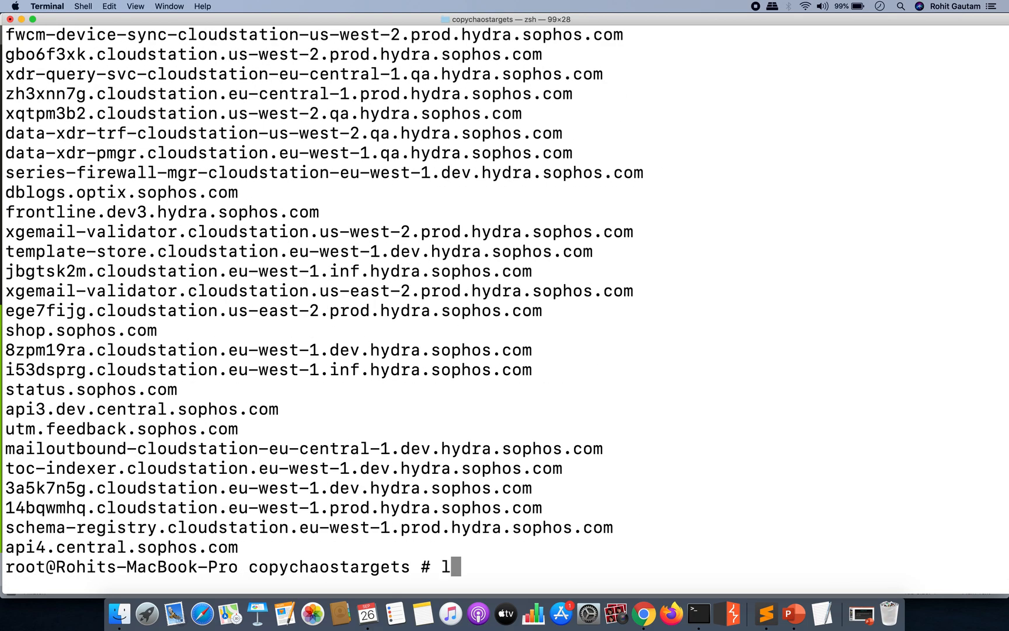
text(ca)
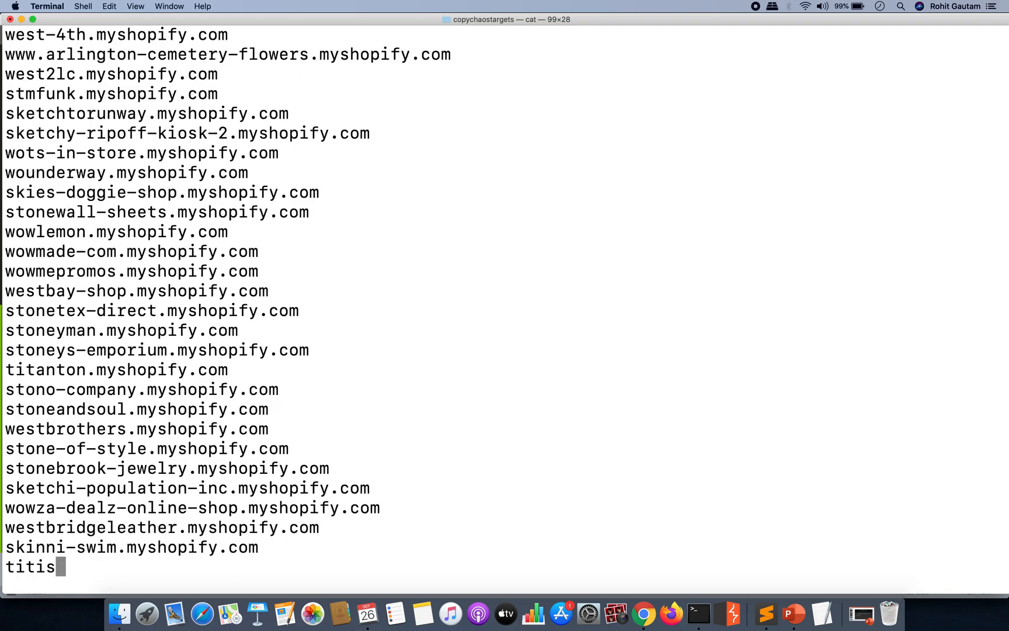
text(sm)
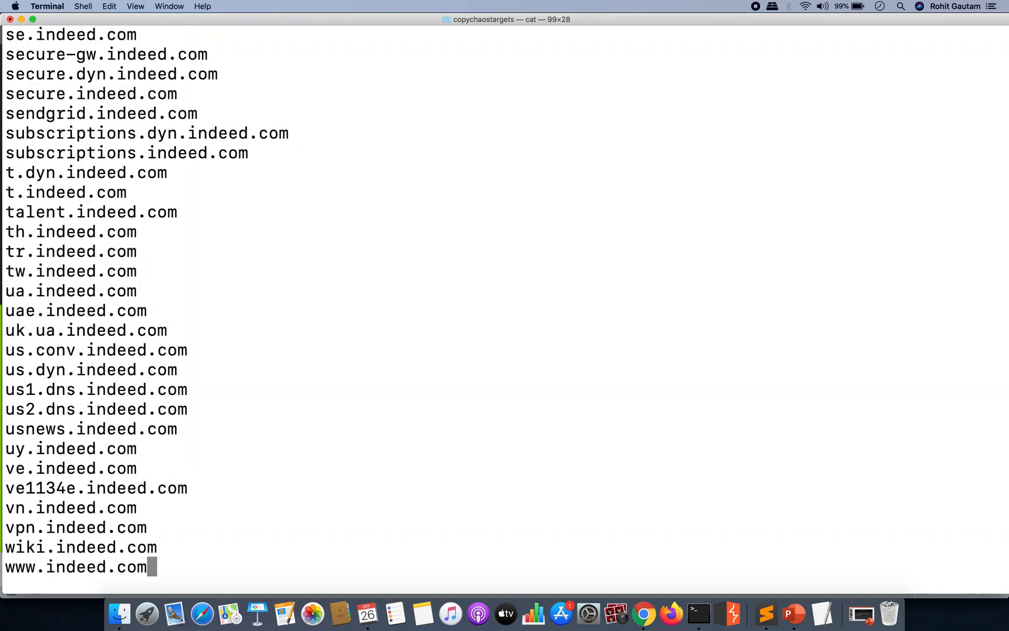
scroll(down, 3)
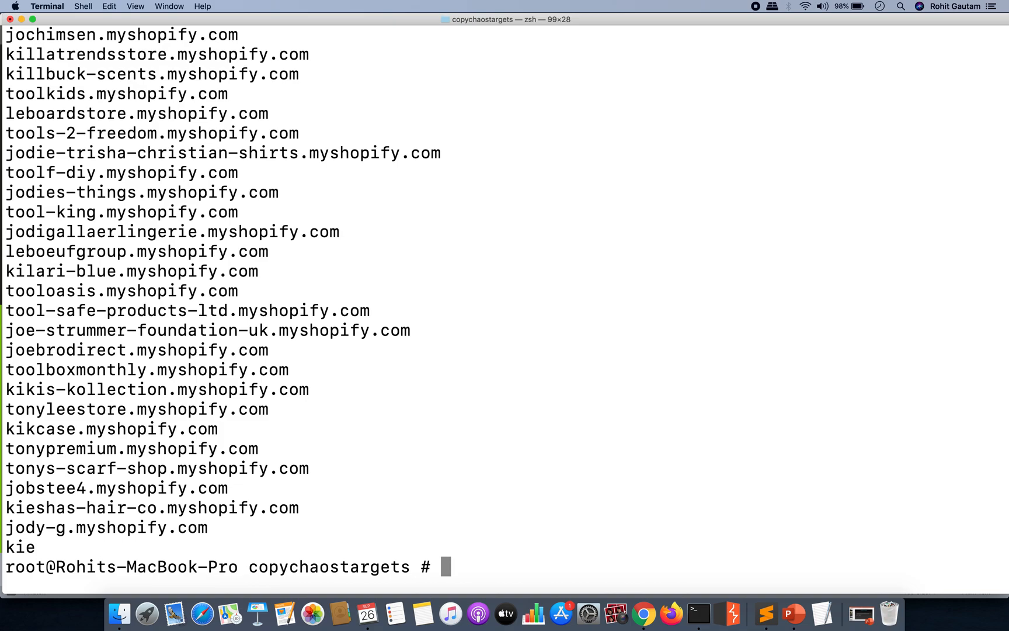
- Clear the screen and cat chaos-hunt.sh to show the one-liner
text(clear)
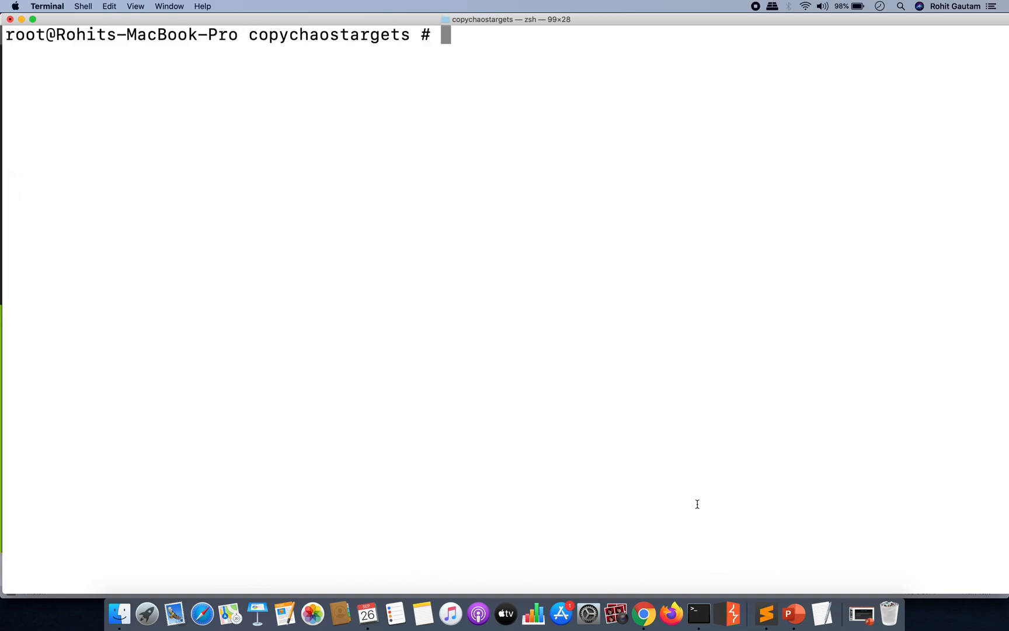
text(cat cha)
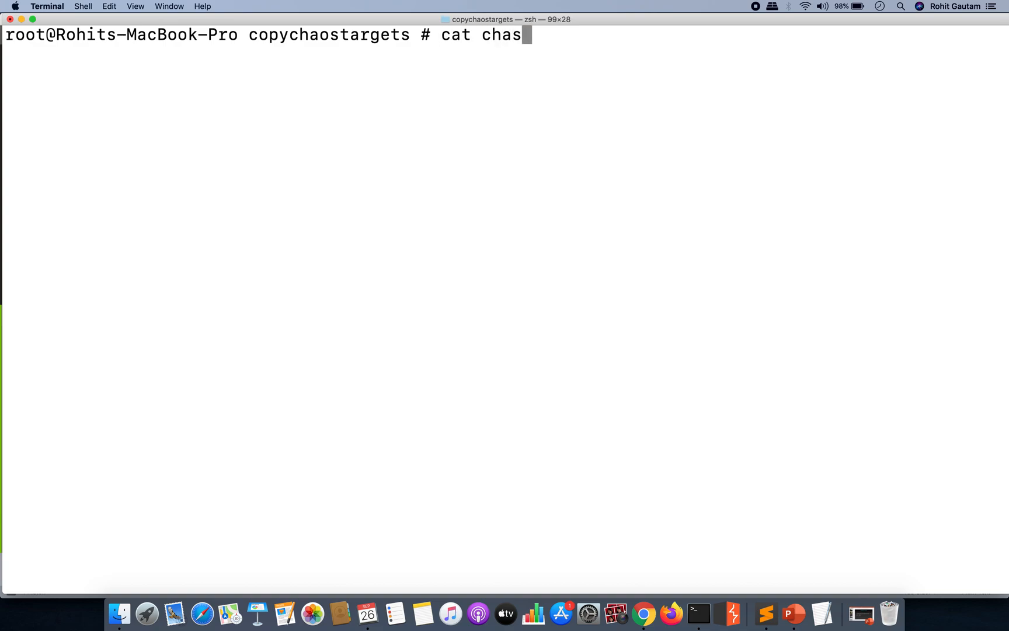
text(s)
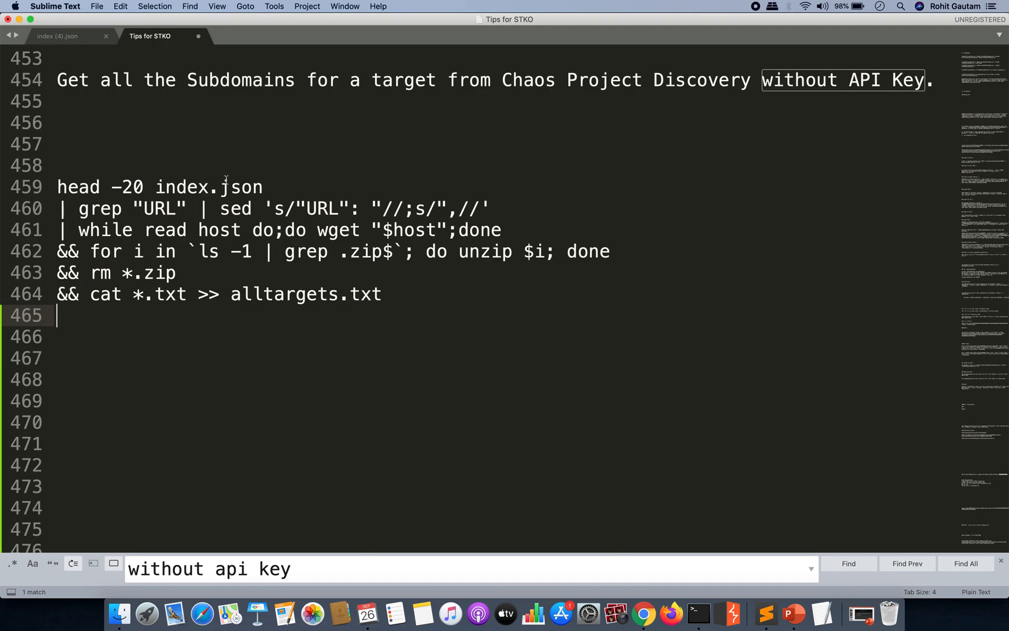
click(132, 187)
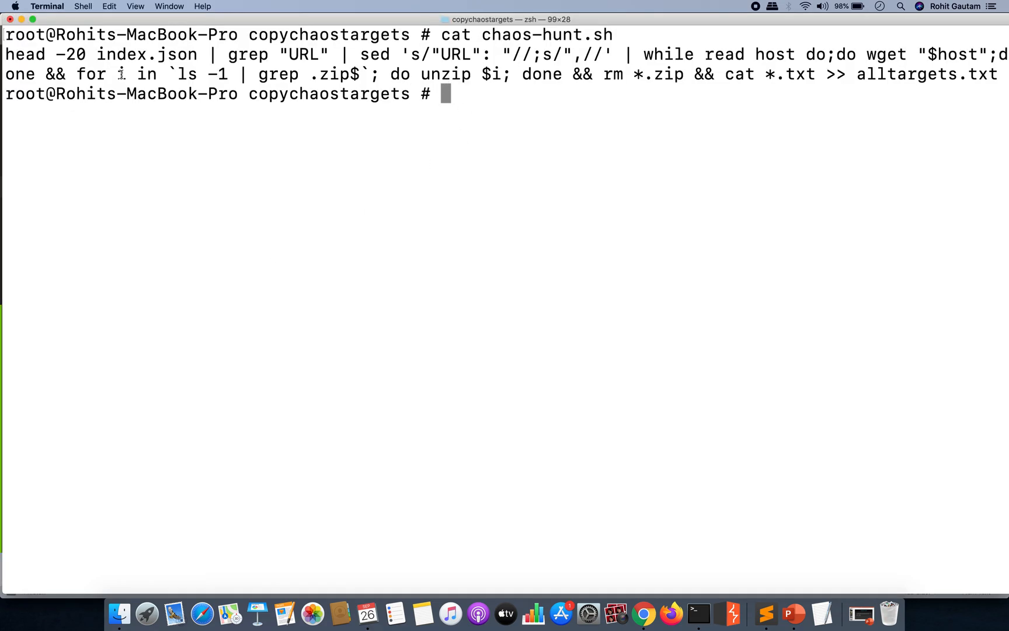
- Run ./chaos-hunt.sh until rockset.zip and on2it.zip download and unzip, then interrupt it
drag(5, 55, 96, 54)
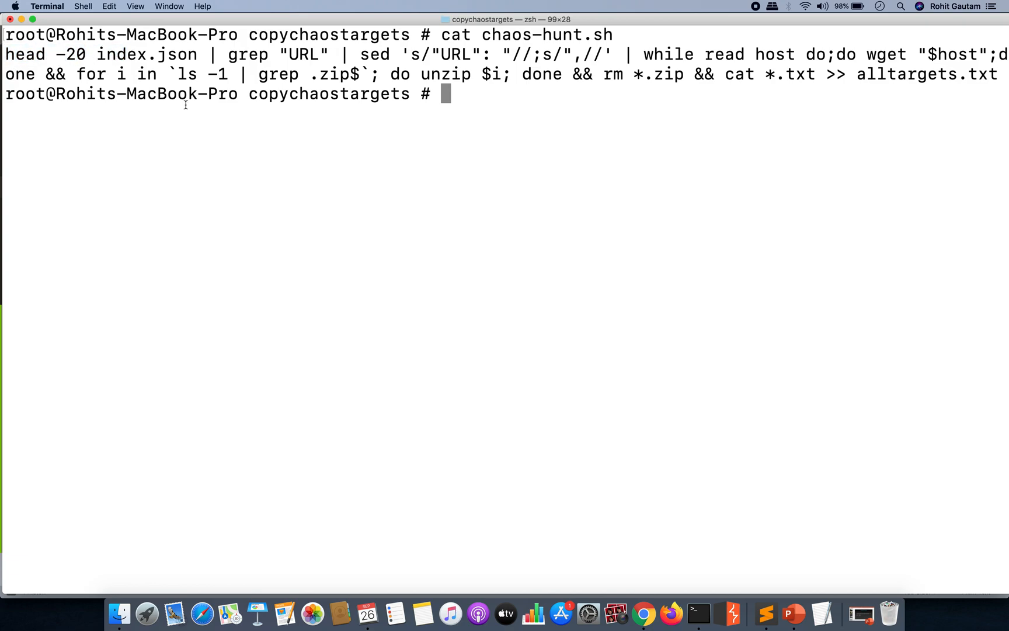
text(./ch)
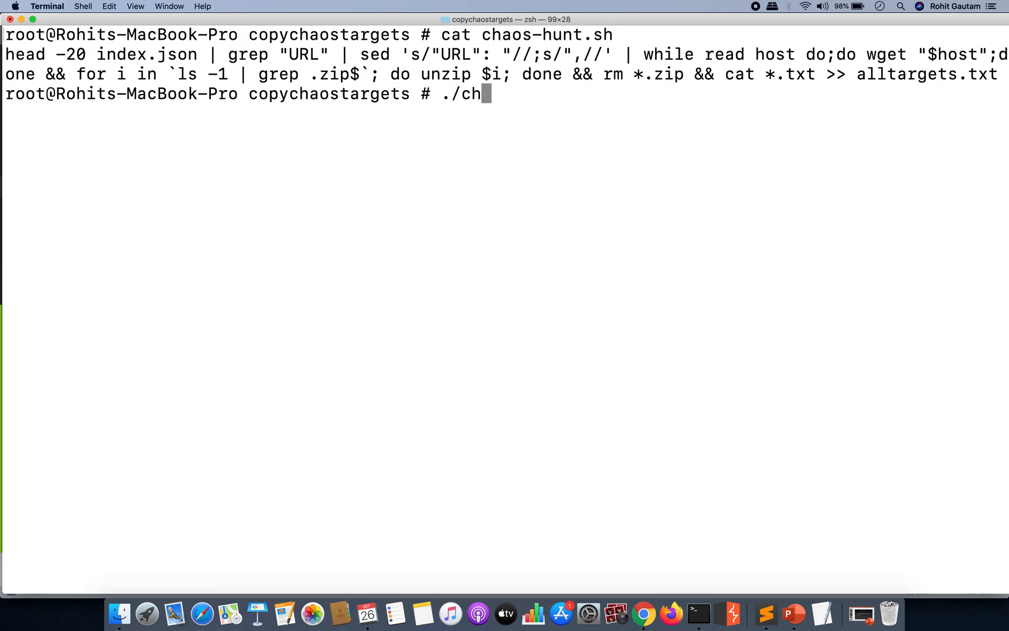
text(aos-hunt.sh)
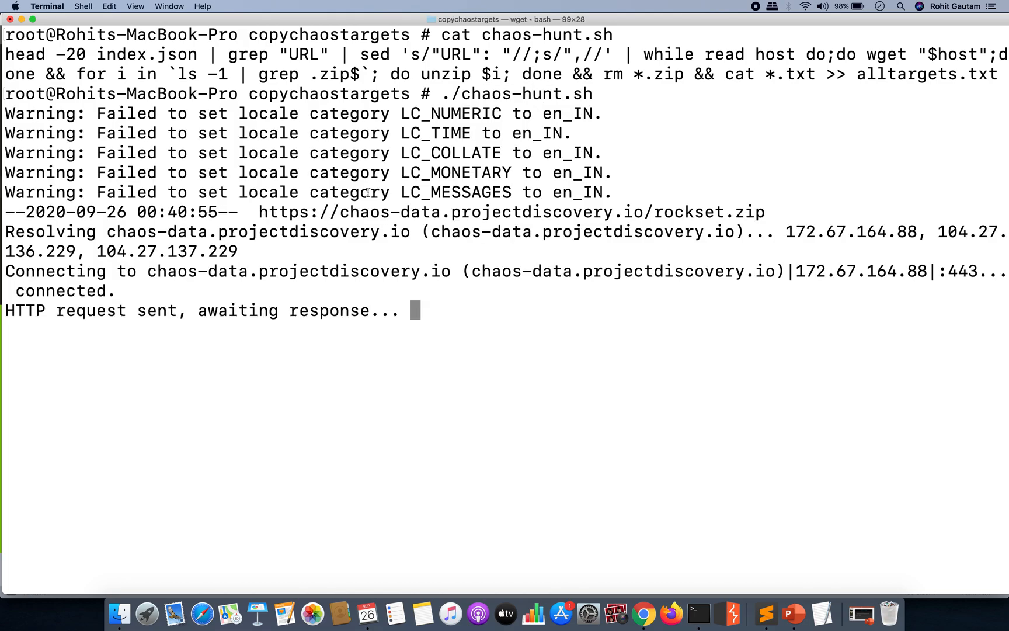
mouse_move(655, 210)
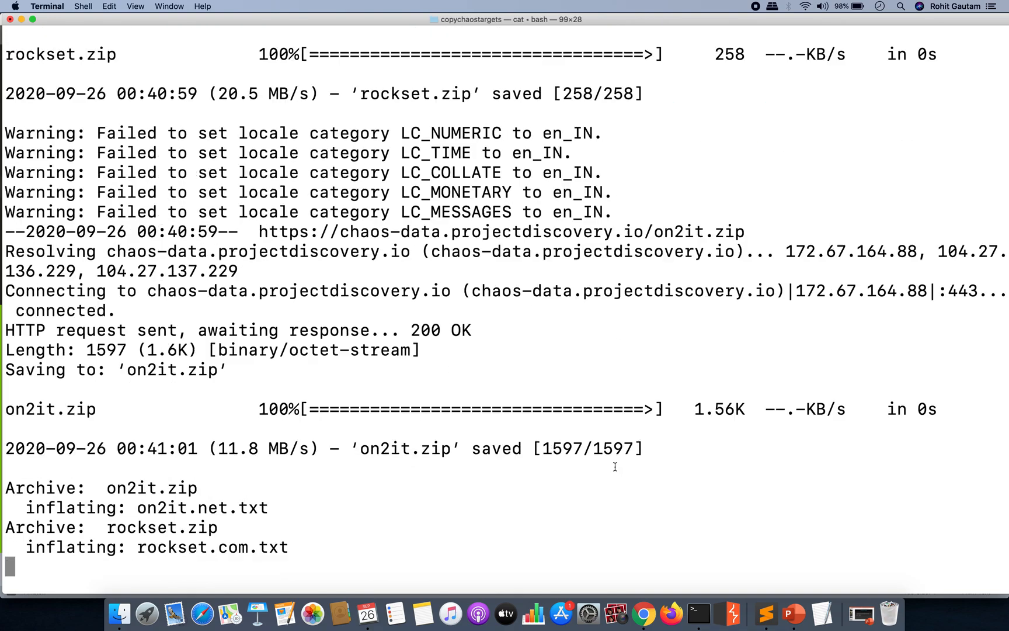
double_click(699, 232)
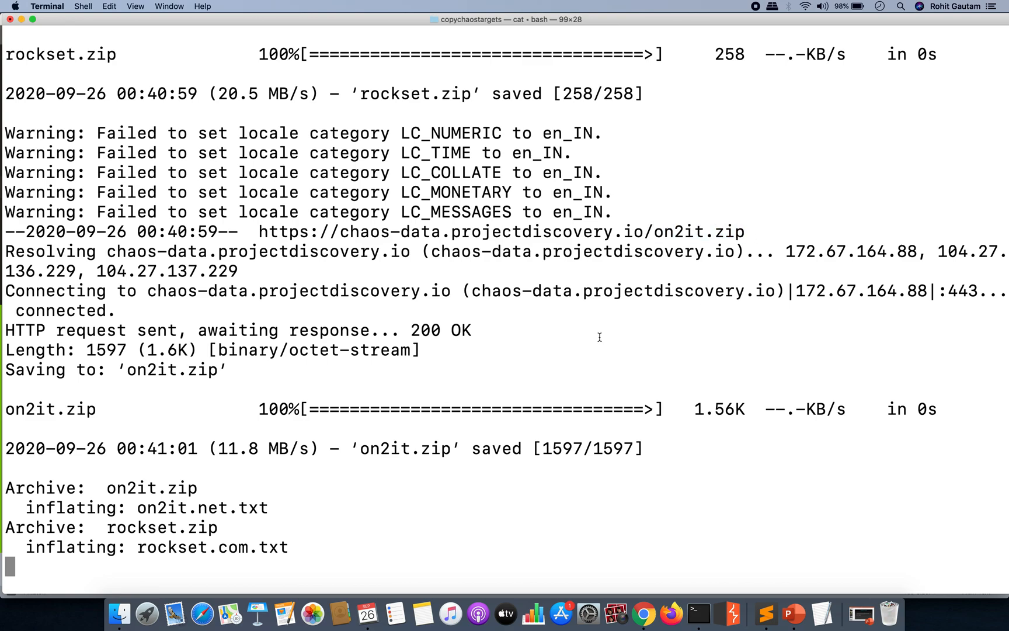
mouse_move(431, 305)
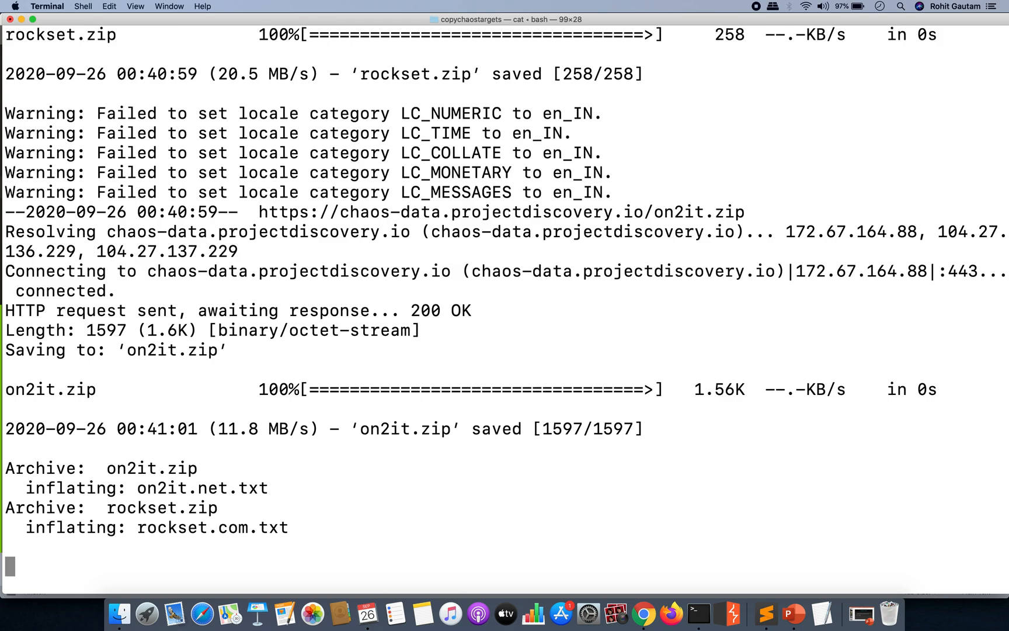
key(ctrl+c)
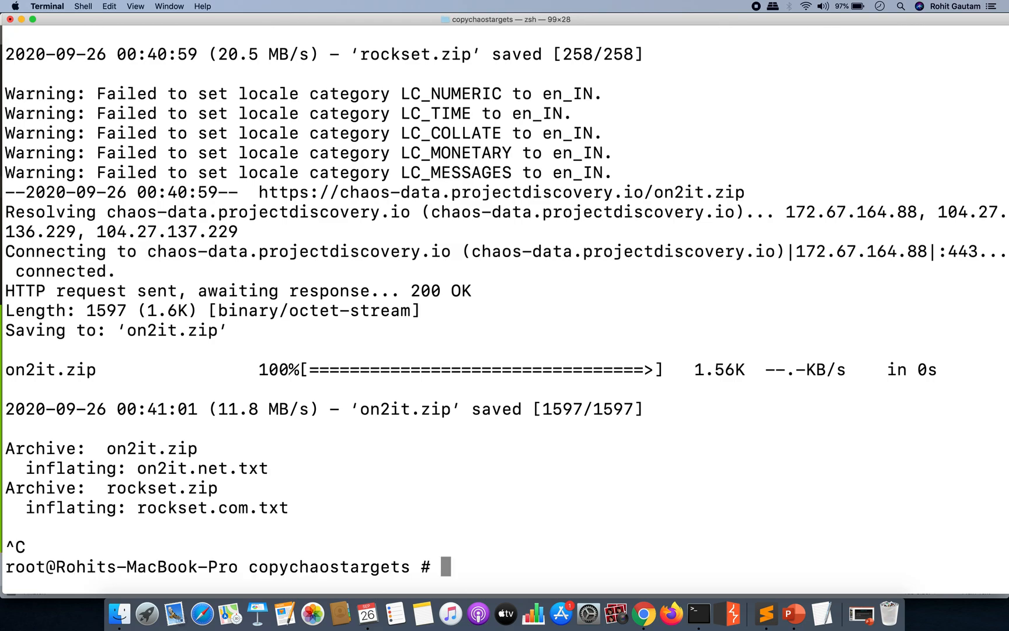
mouse_move(752, 554)
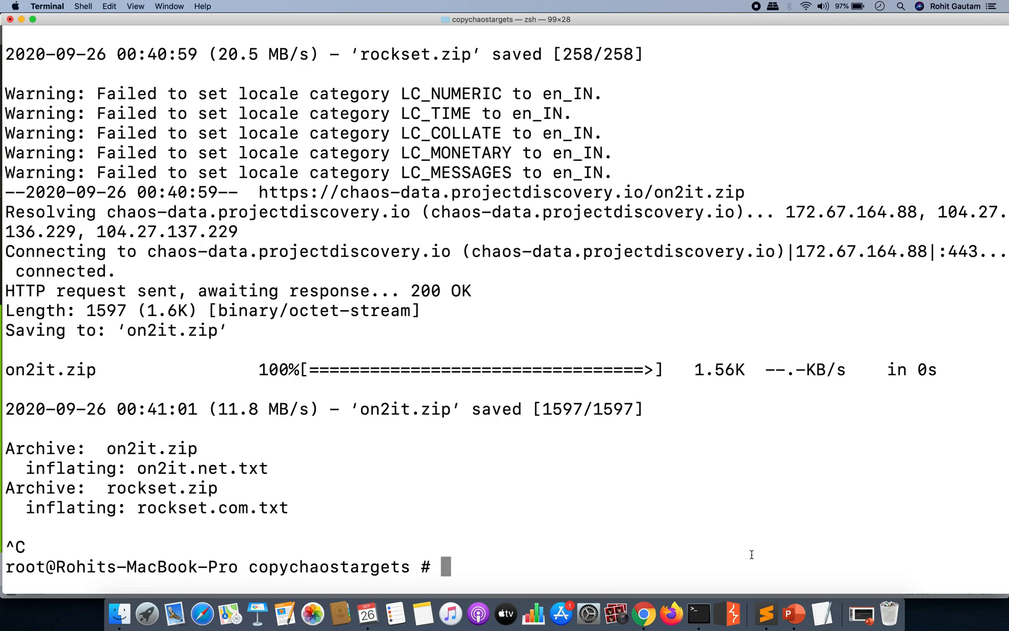
mouse_move(761, 604)
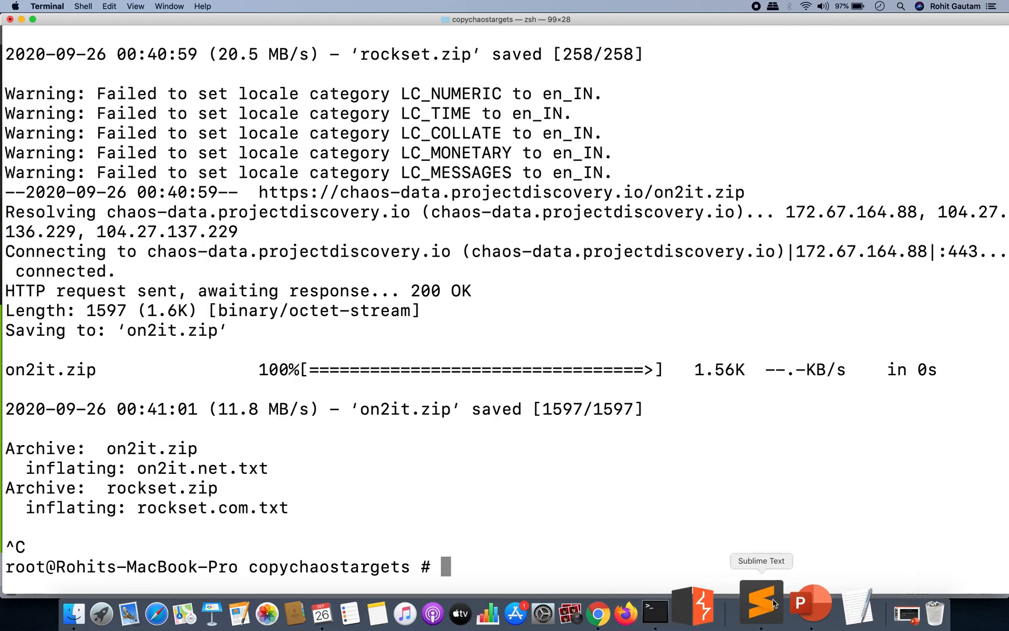
click(761, 604)
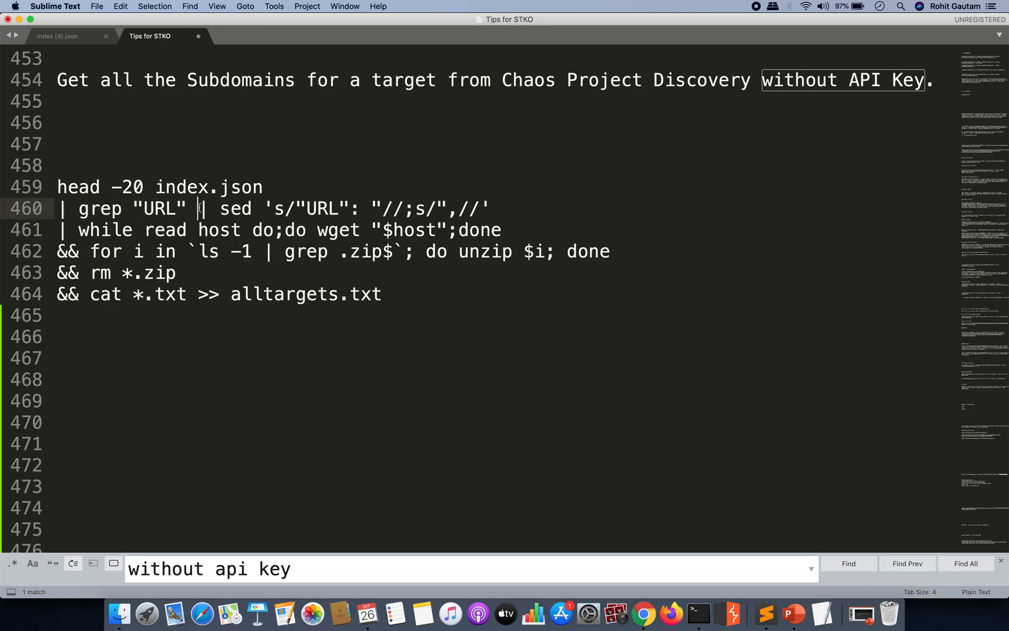
drag(199, 208, 492, 230)
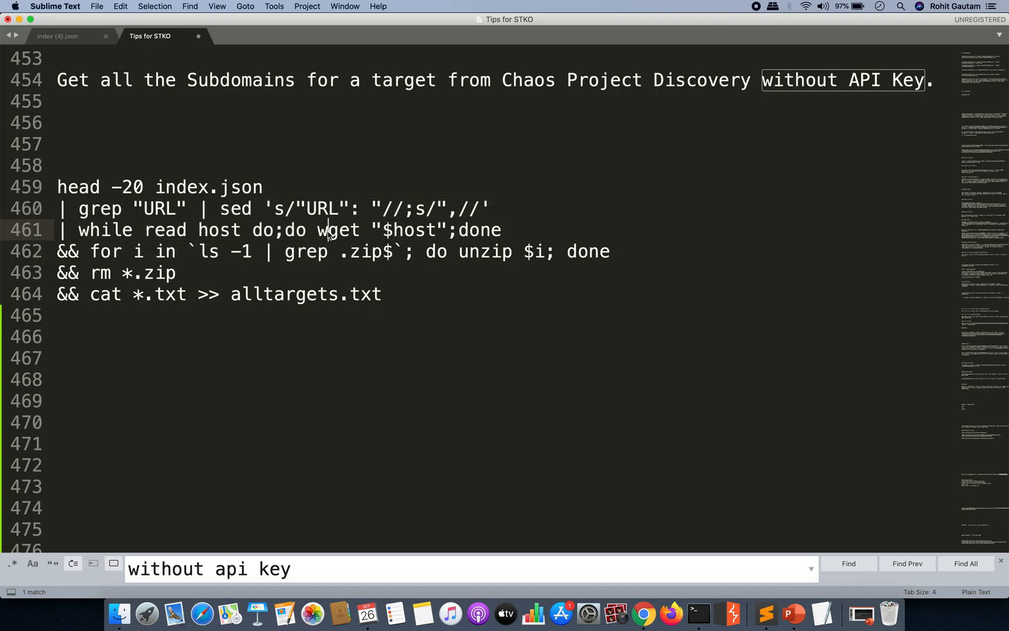
double_click(409, 230)
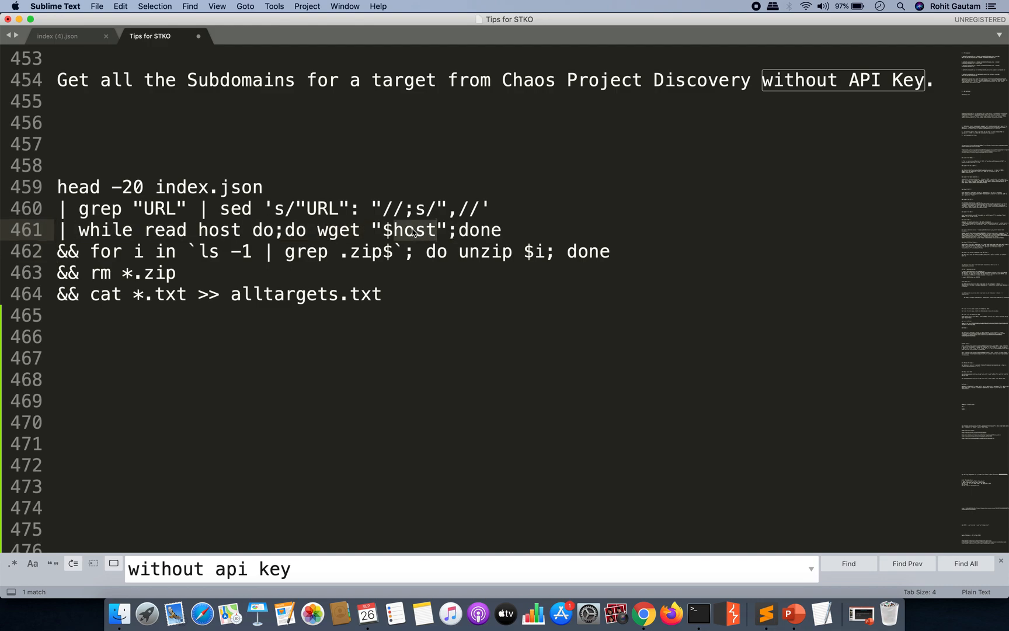
click(438, 229)
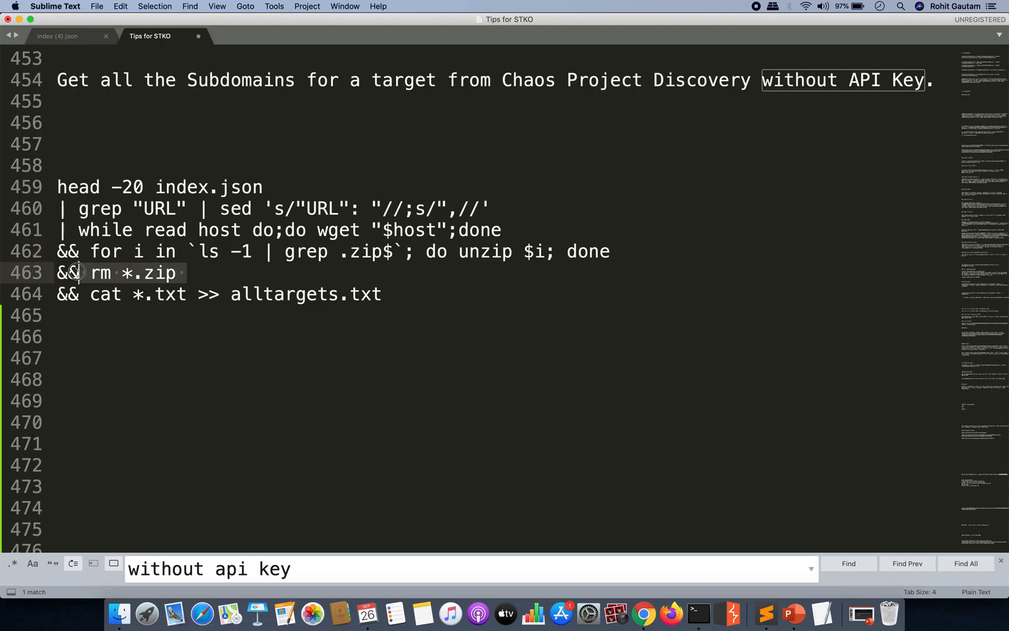
click(185, 295)
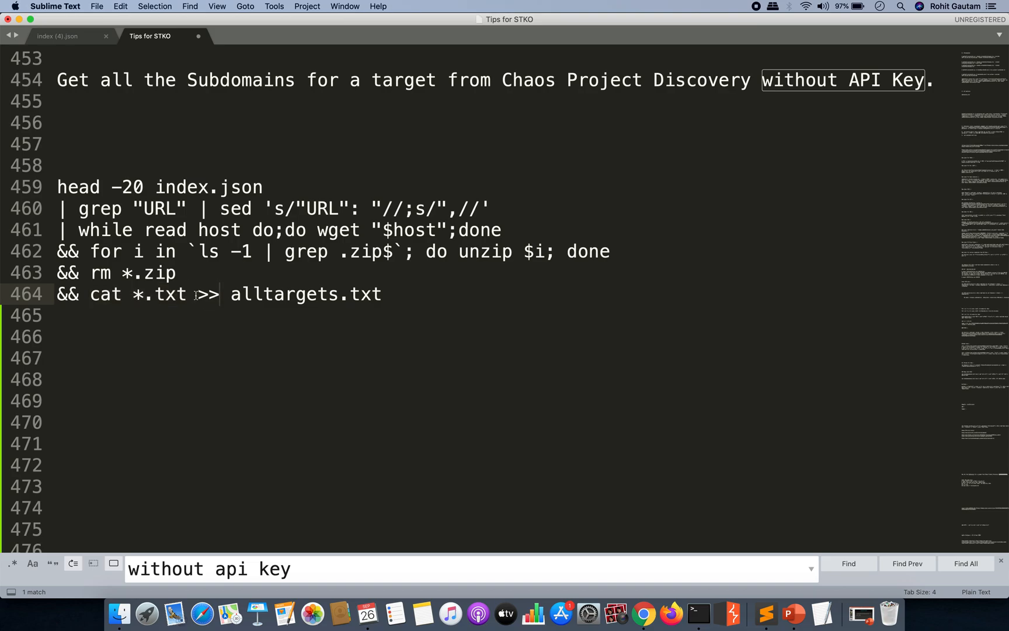
double_click(278, 294)
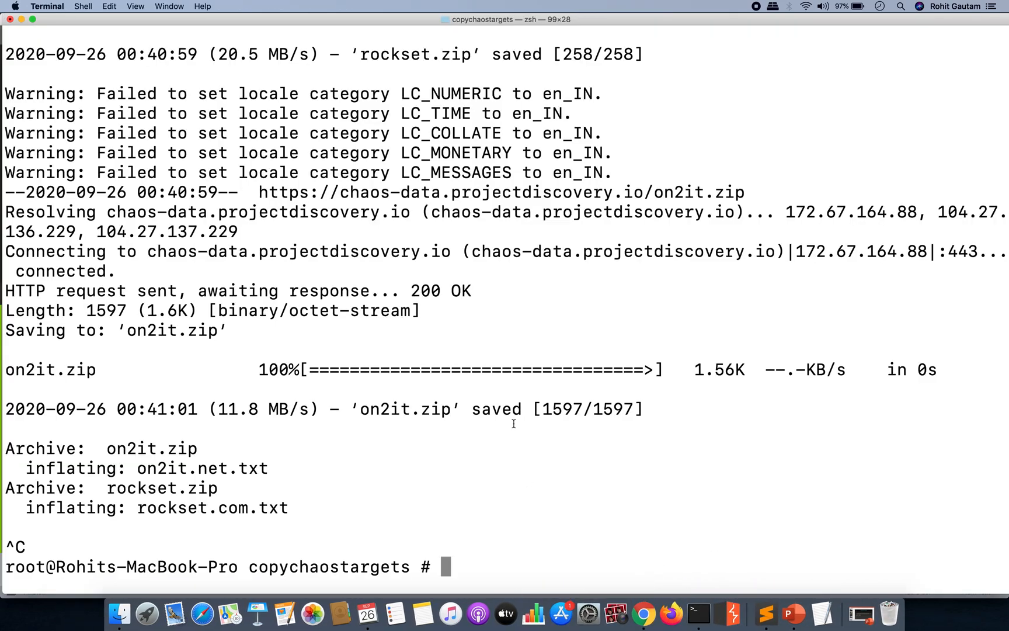
- Clear the screen, list the folder, and scroll through the per-domain .txt files through zyngagames.com.txt
text(clea)
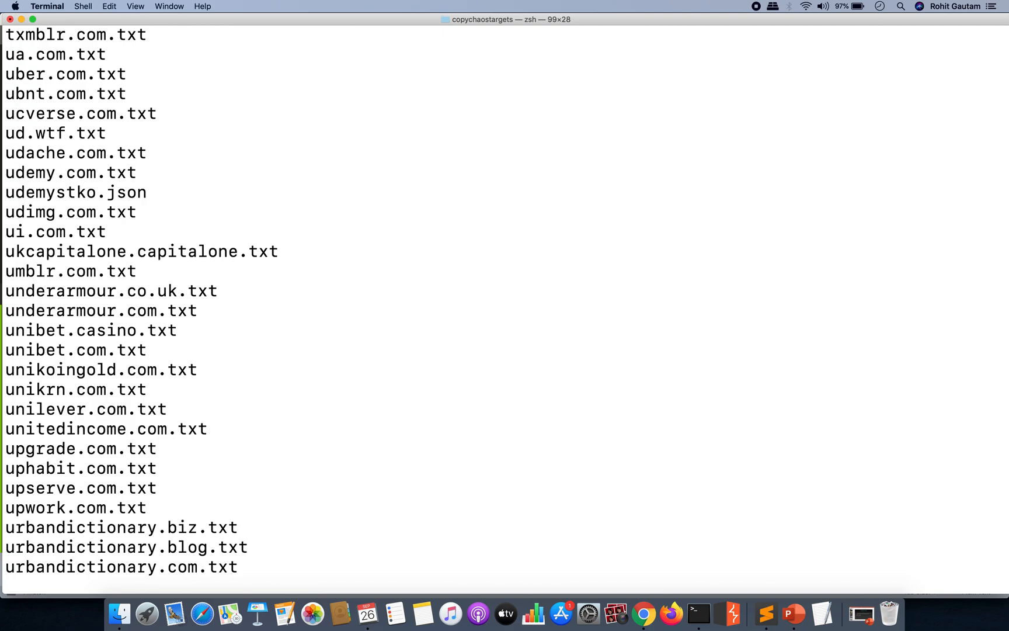
scroll(up, 3)
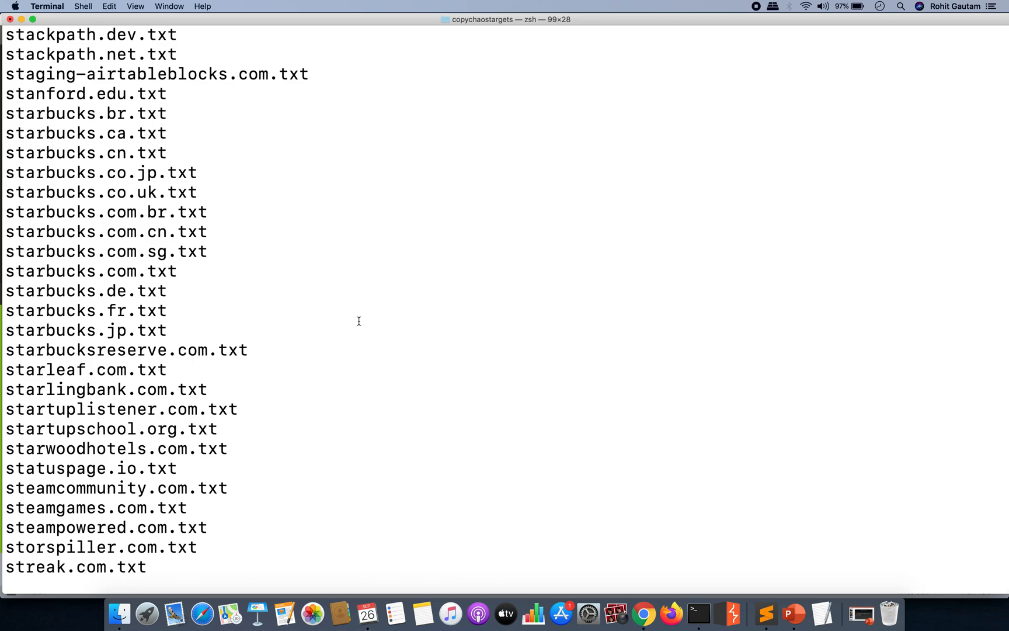
scroll(down, 3)
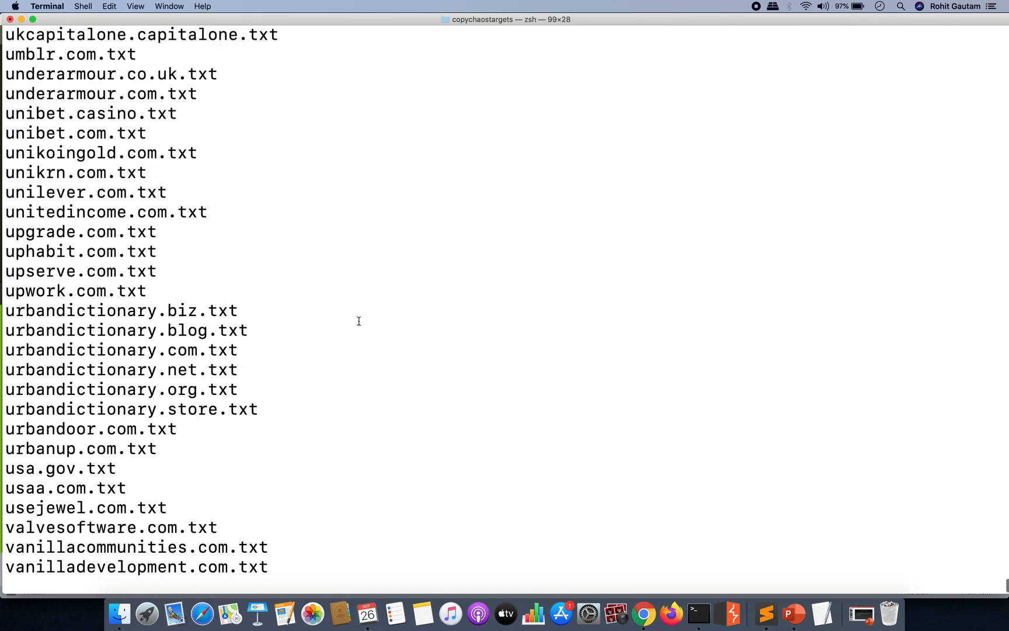
scroll(down, 3)
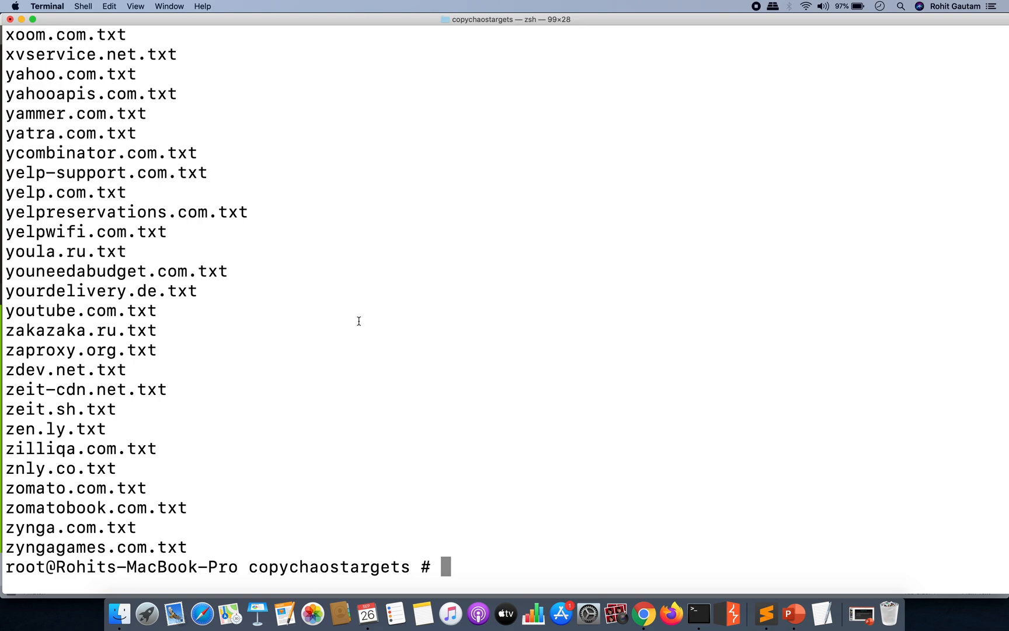
mouse_move(525, 380)
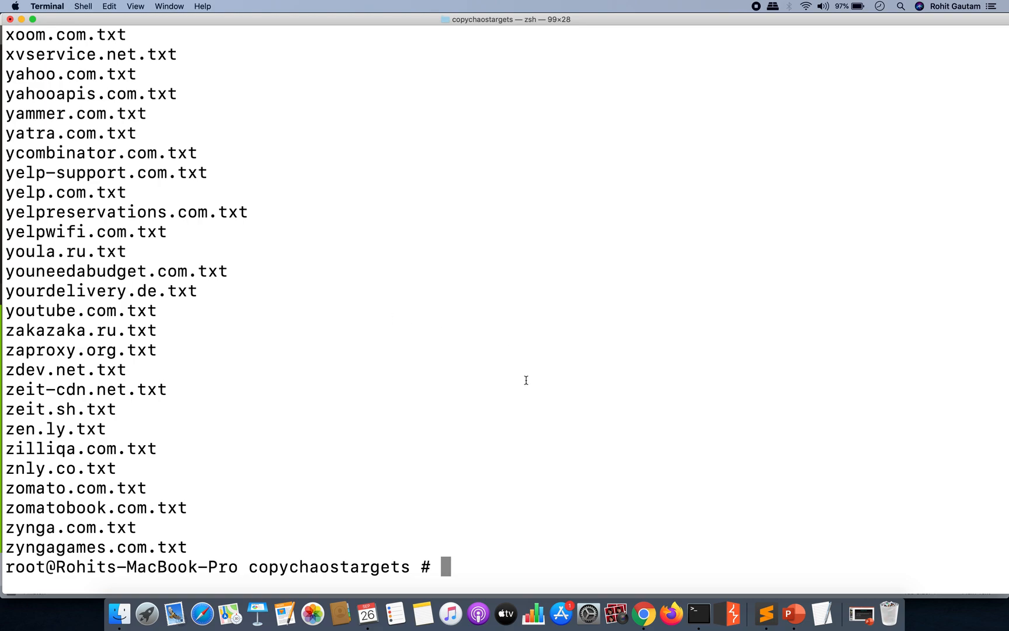